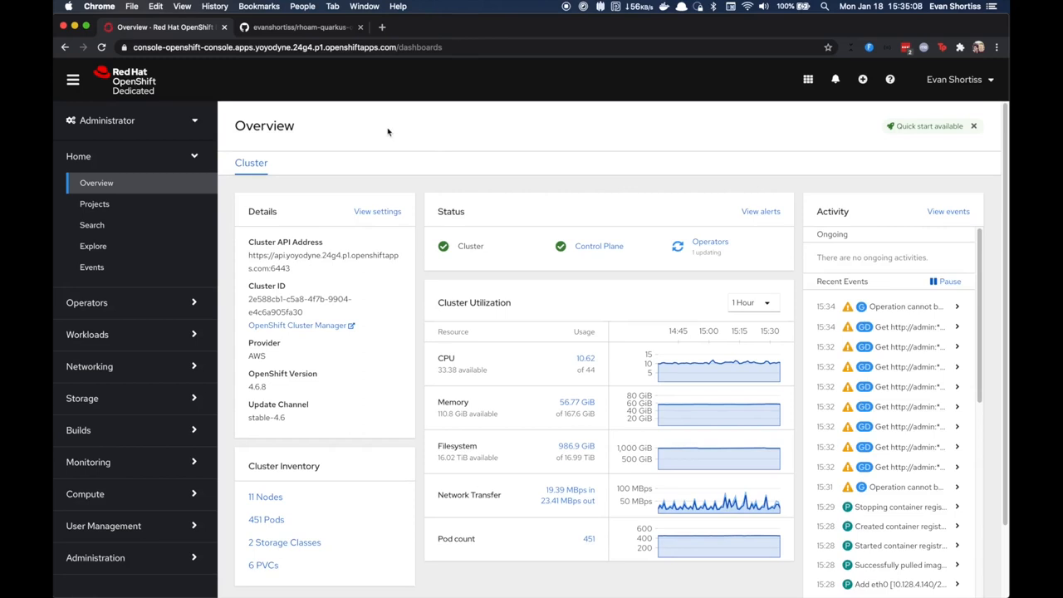
Copy the rhoam-quarkus-openapi repository's clone URL from GitHub's Code menu
{"action": "left_click", "coordinate": [299, 27]}
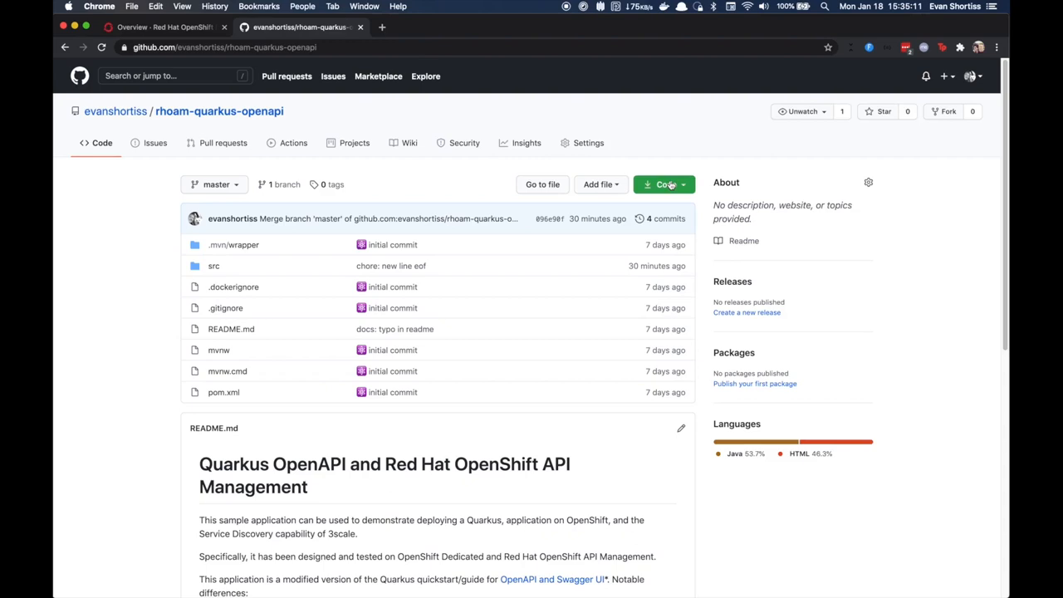
{"action": "left_click", "coordinate": [663, 183]}
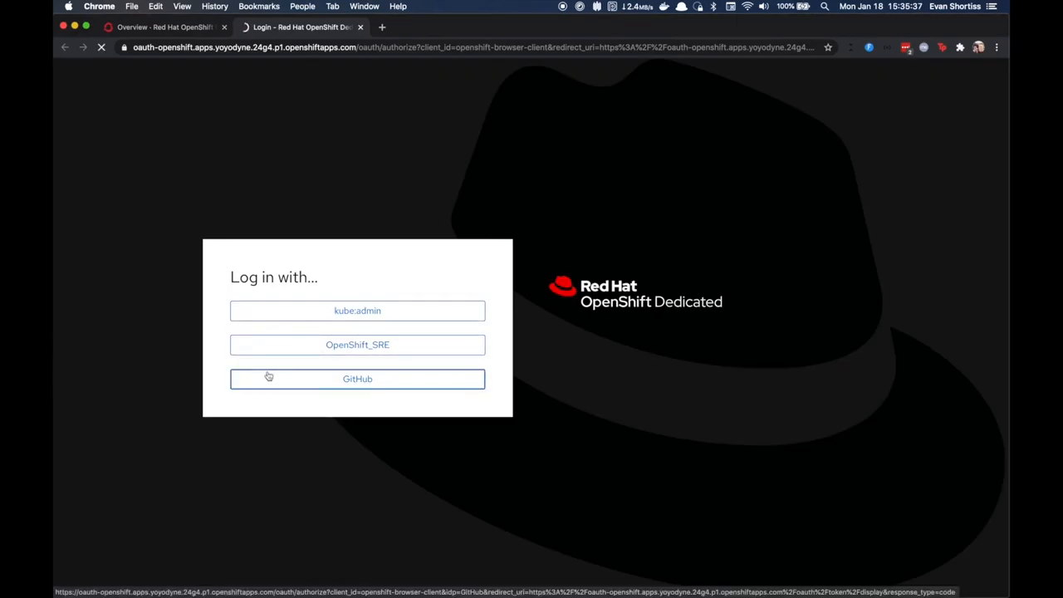
Log in to OpenShift via GitHub and open the cloned project in VS Code with `code .`
{"action": "left_click", "coordinate": [357, 378]}
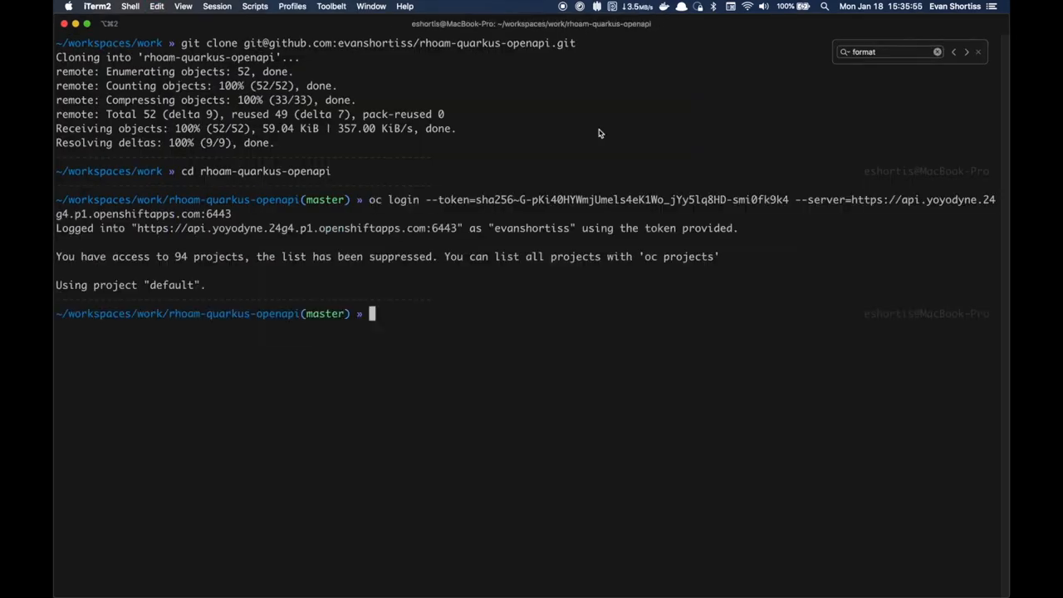
{"action": "type", "text": "code ."}
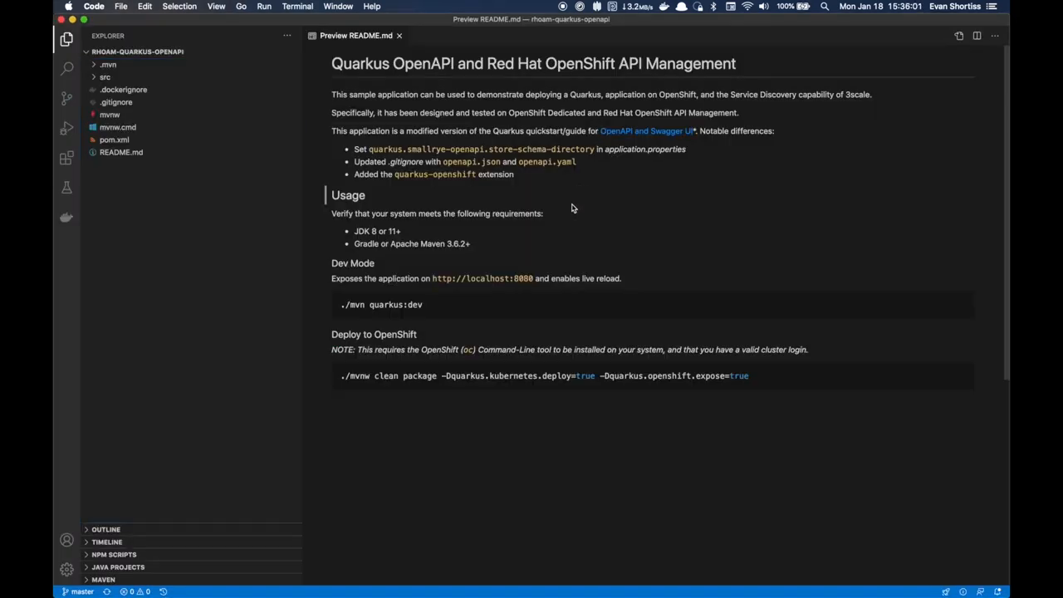
{"action": "mouse_move", "coordinate": [558, 230]}
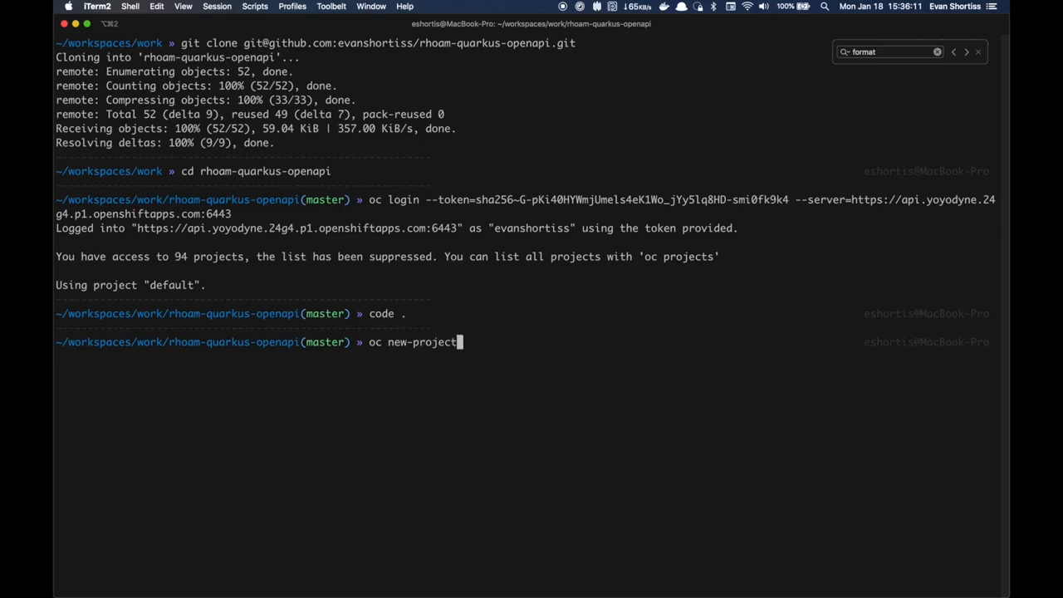
Create project quarkus-api and run ./mvnw clean package with deploy and expose enabled
{"action": "type", "text": "quarkus-api"}
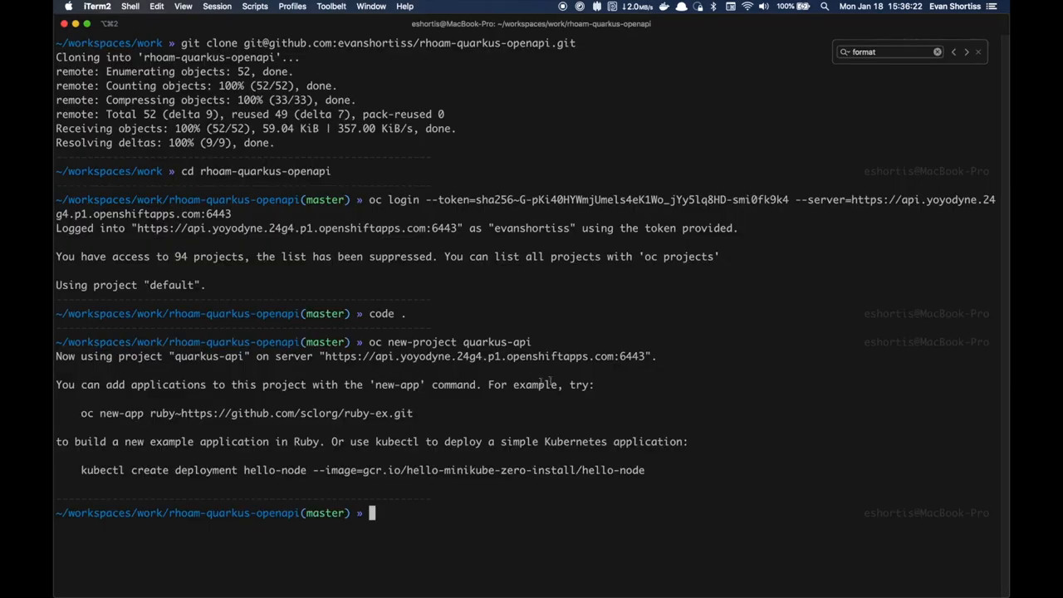
{"action": "type", "text": "./mvnw clean package -Dquarkus.kubernetes.deploy=true -Dquarkus.openshift.expose=true"}
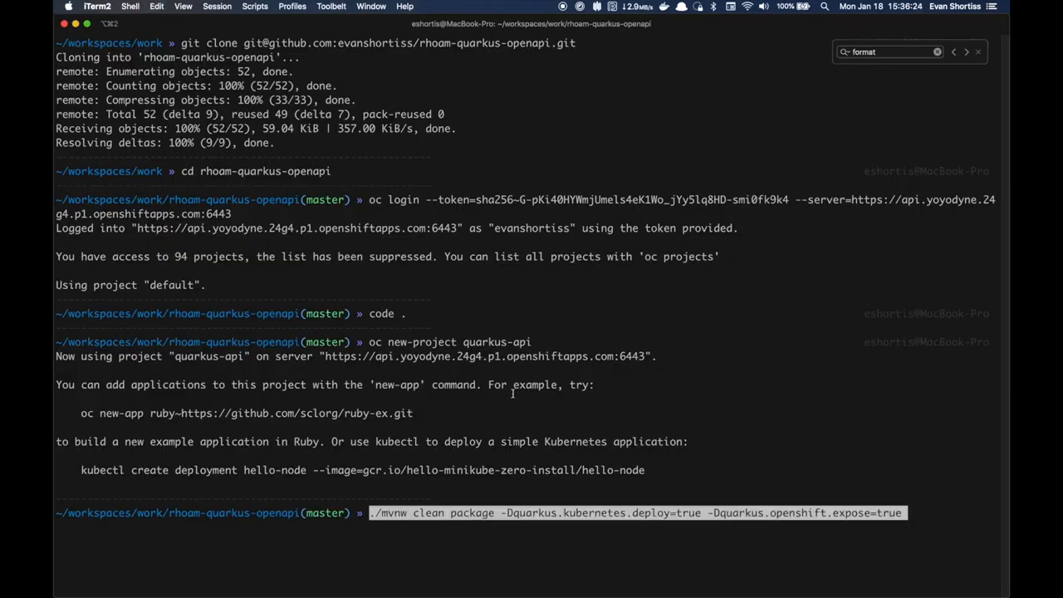
{"action": "key", "text": "Return"}
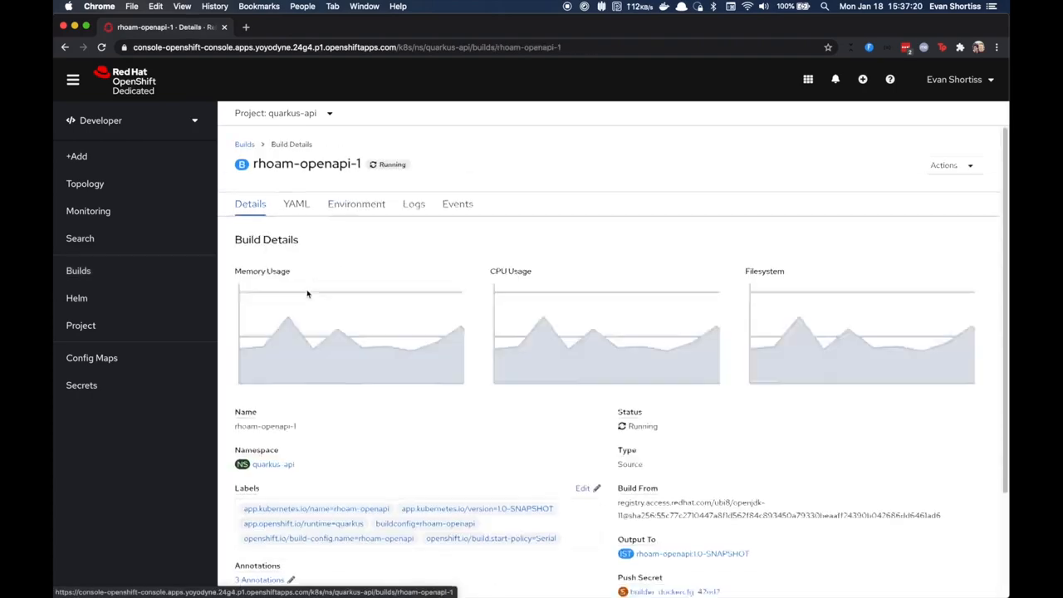
Watch rhoam-openapi-1 build logs until the push succeeds, then go to Topology
{"action": "left_click", "coordinate": [413, 203]}
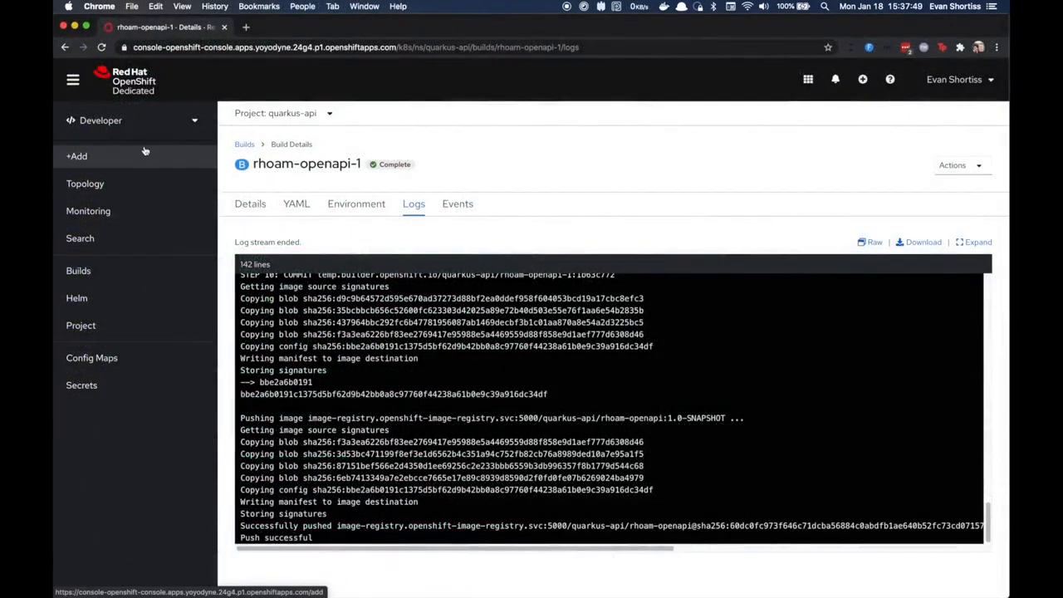
{"action": "left_click", "coordinate": [85, 183]}
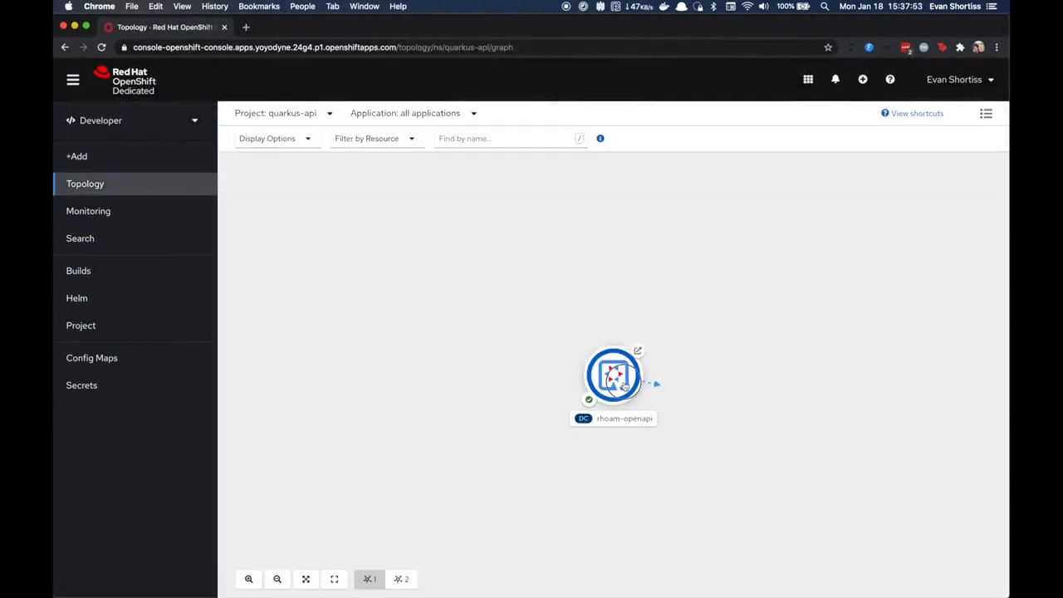
Open the rhoam-openapi deployment's route Location link to show the Quarkus welcome page
{"action": "left_click", "coordinate": [615, 375]}
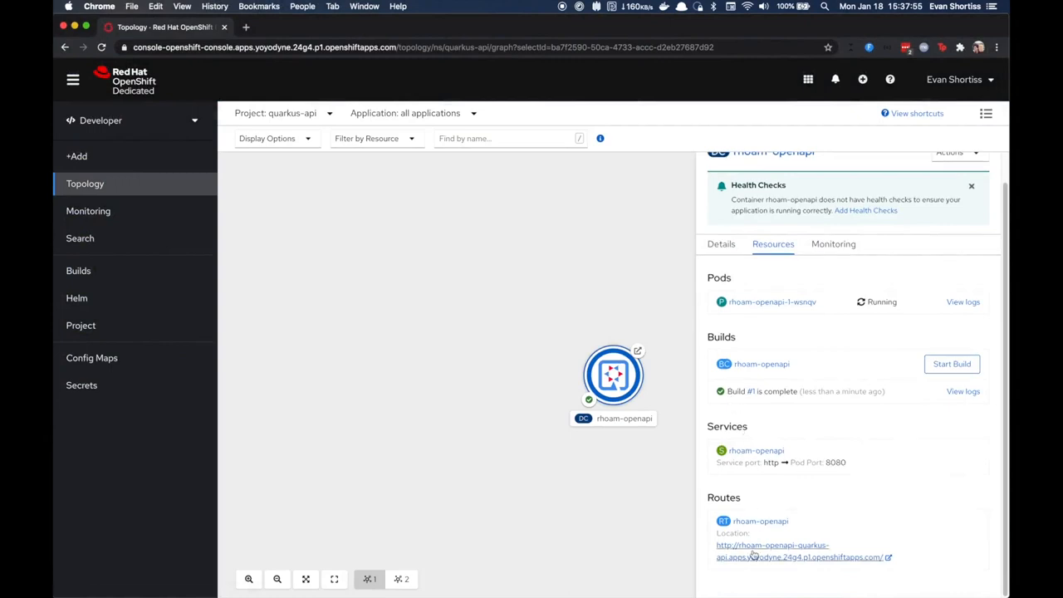
{"action": "mouse_move", "coordinate": [772, 551]}
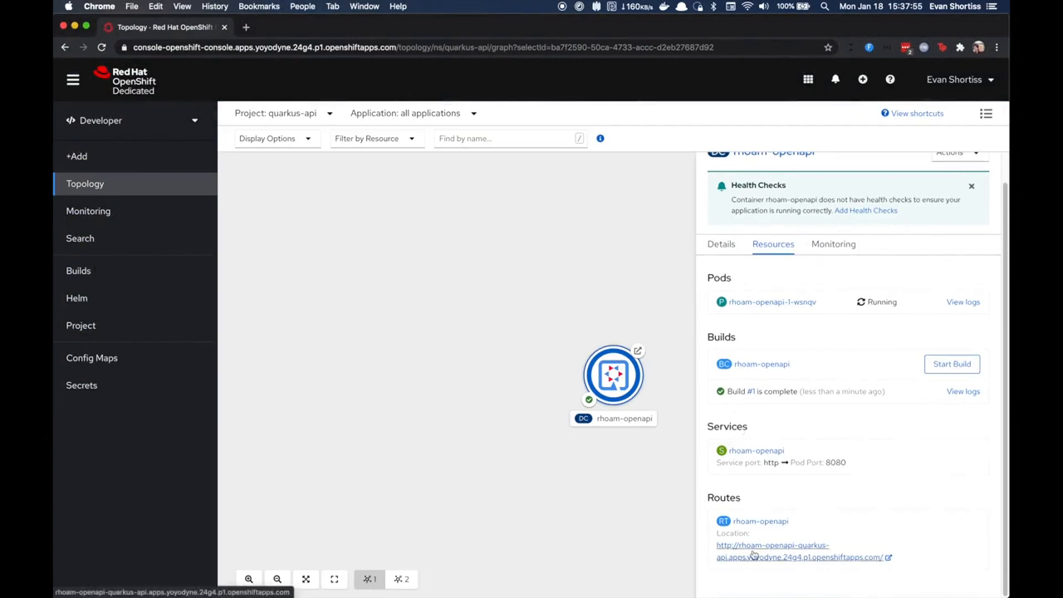
{"action": "left_click", "coordinate": [770, 551]}
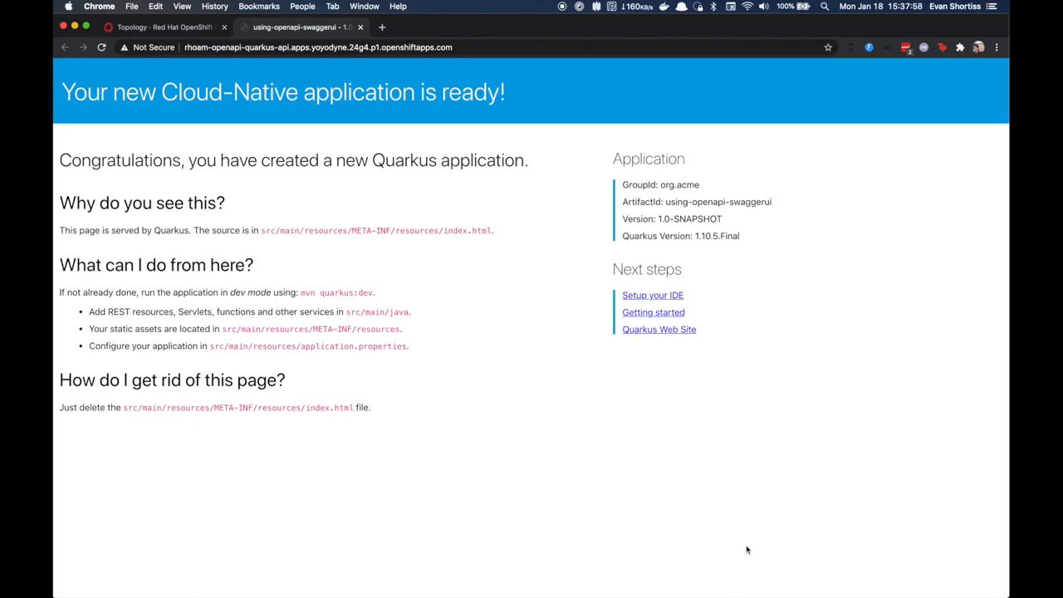
Append /openapi?format=json to the route URL in the address bar
{"action": "left_click", "coordinate": [318, 47]}
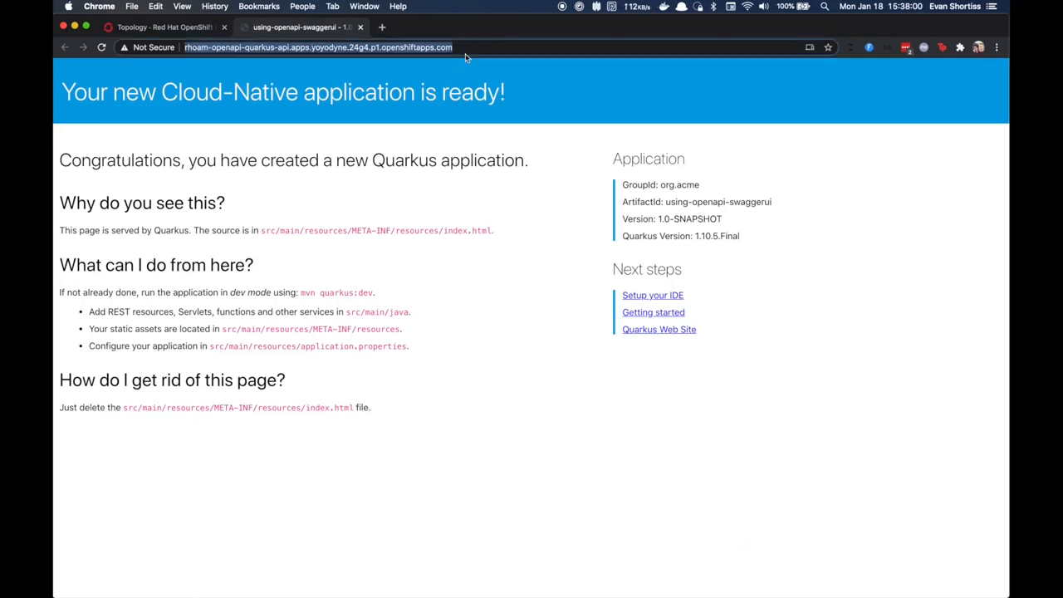
{"action": "type", "text": "/openapi"}
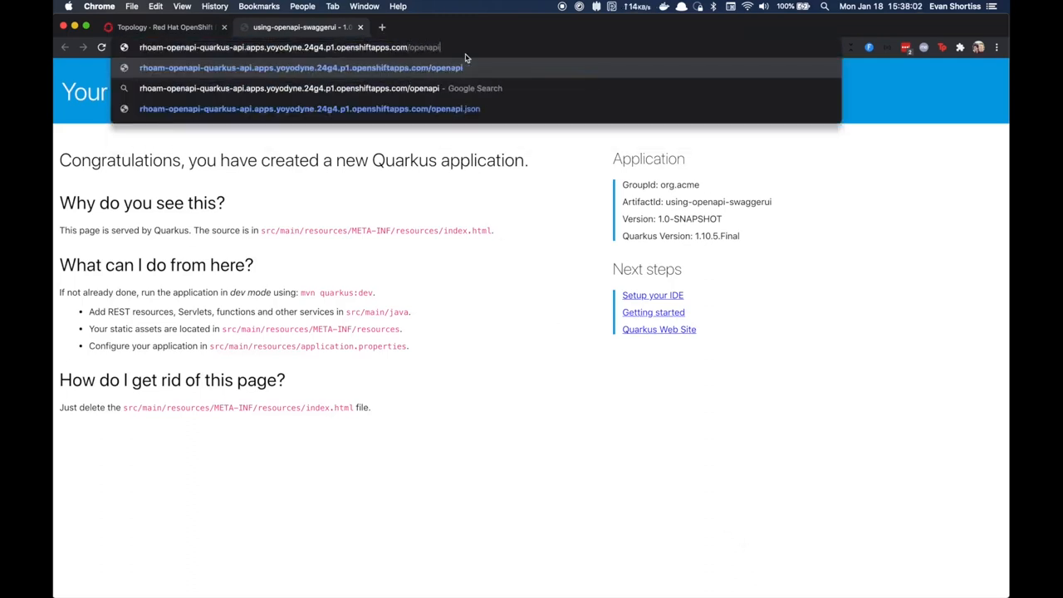
{"action": "type", "text": "?format=json"}
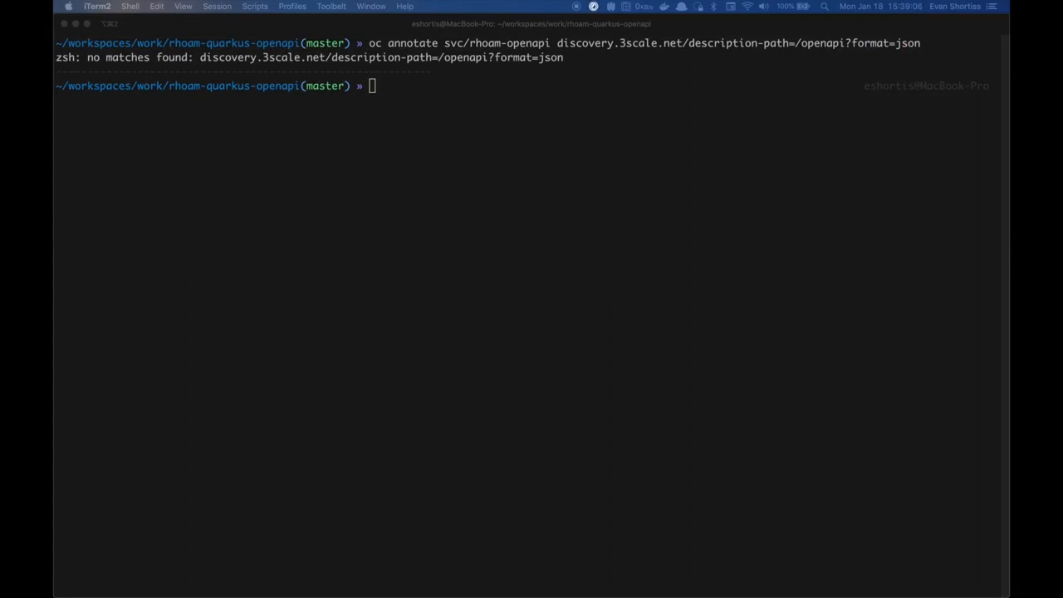
Run oc annotate svc/rhoam-openapi with quoted description-path=/openapi?format=json
{"action": "type", "text": "oc annotate svc/rhoam-openapi \"discovery.3scale.net/description-path=/openapi?format=json\""}
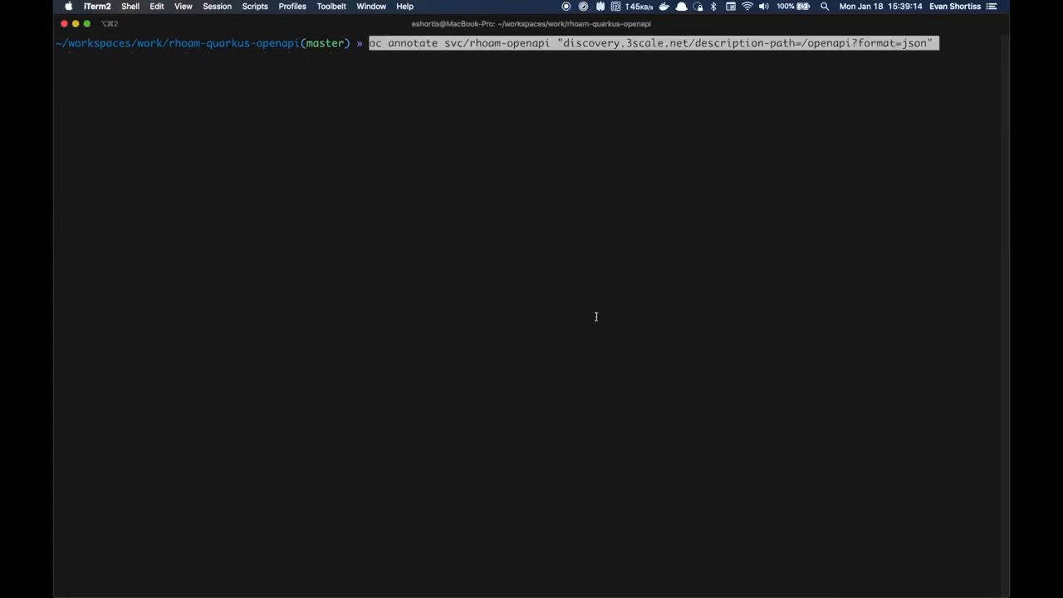
{"action": "key", "text": "enter"}
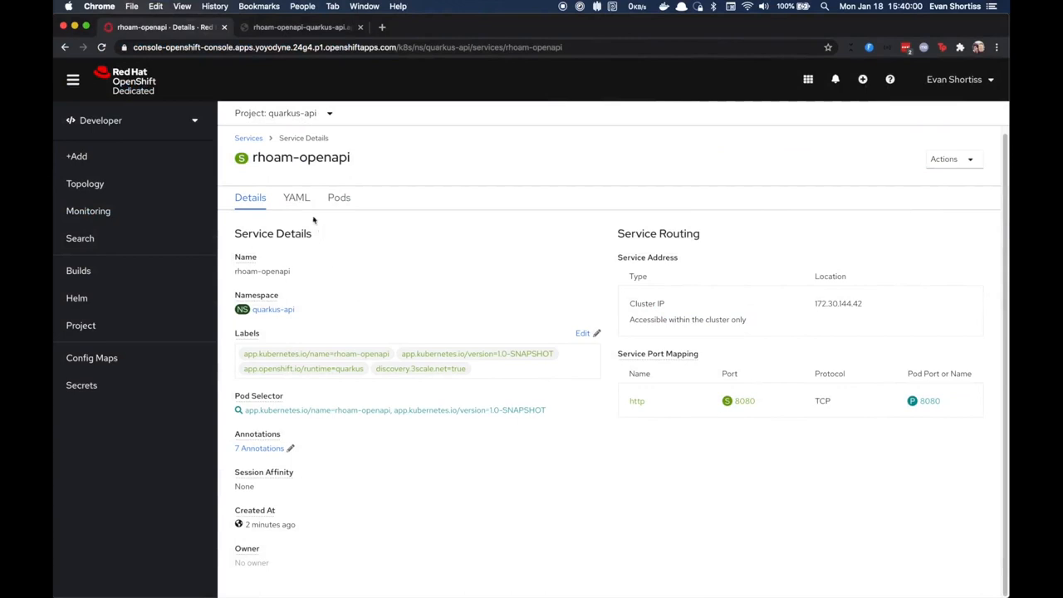
Highlight the three discovery.3scale.net annotations in the service YAML, then launch API Management
{"action": "left_click", "coordinate": [296, 196]}
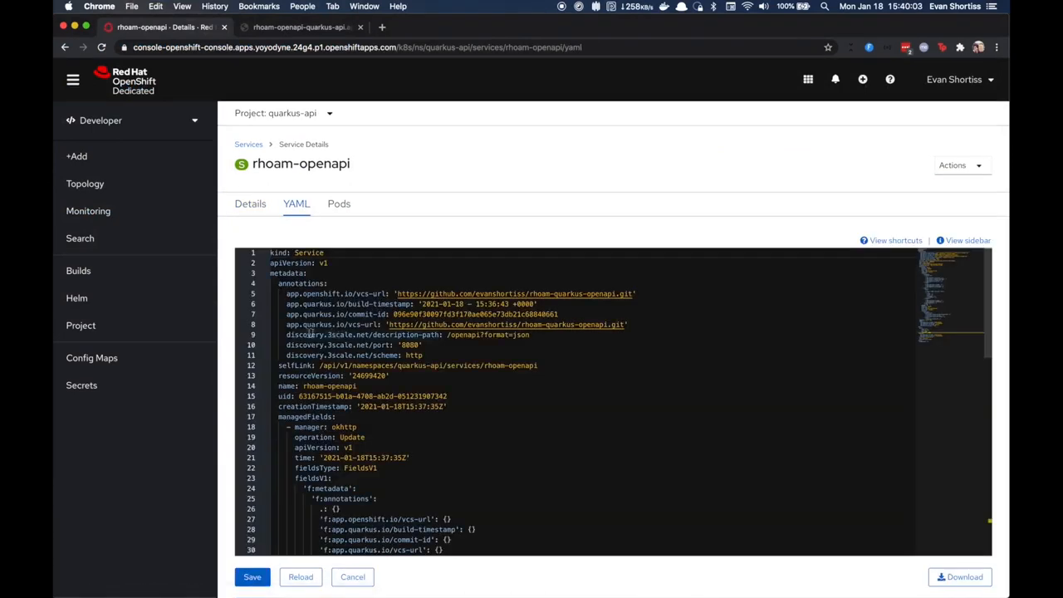
{"action": "left_click_drag", "start_coordinate": [285, 334], "coordinate": [421, 354]}
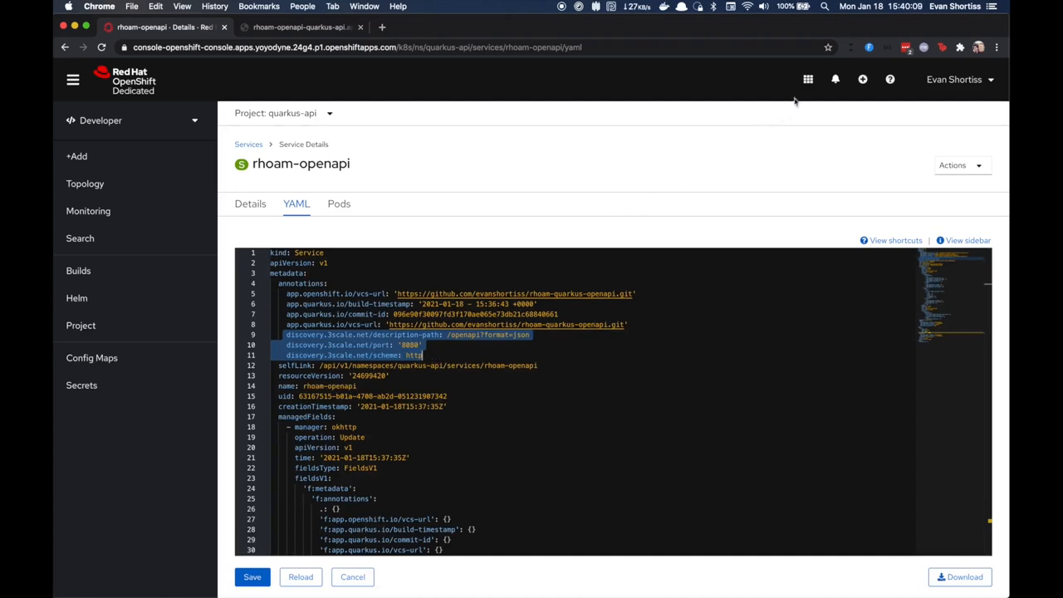
{"action": "left_click", "coordinate": [807, 78]}
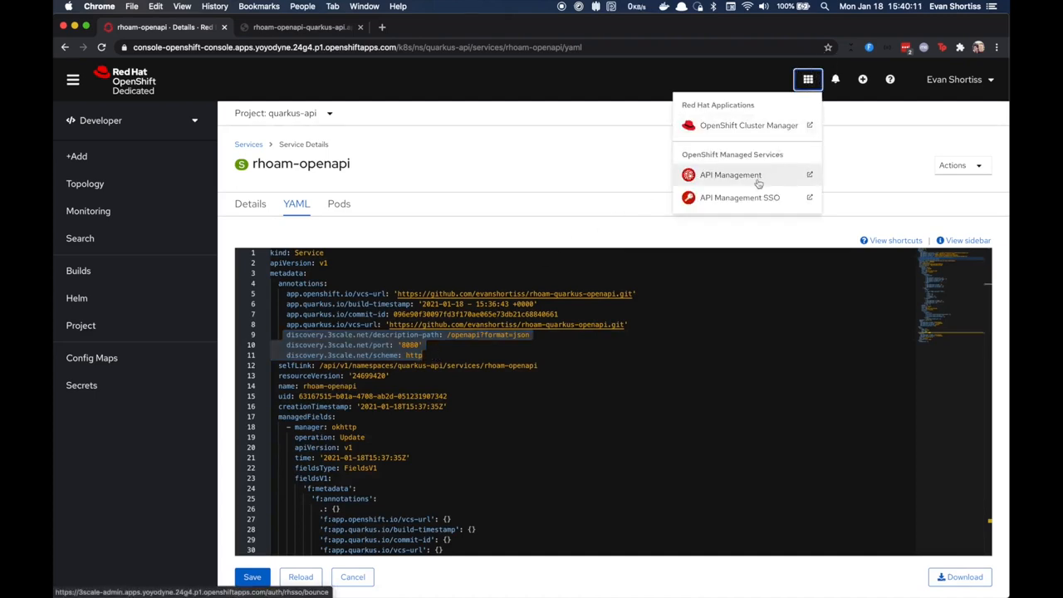
{"action": "left_click", "coordinate": [730, 175]}
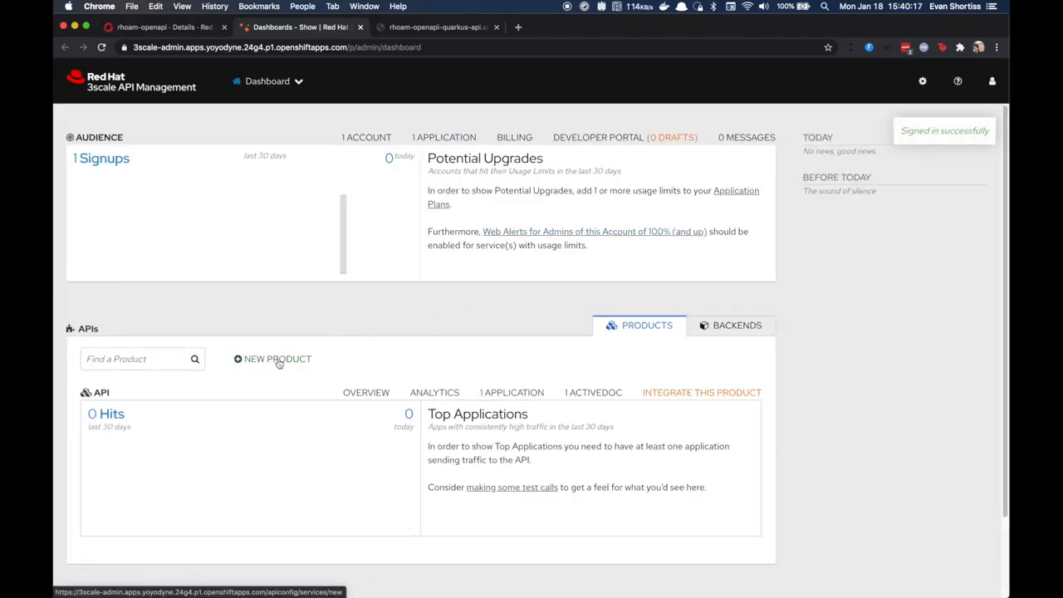
Create a new product importing rhoam-openapi from the quarkus-api OpenShift namespace
{"action": "left_click", "coordinate": [276, 358]}
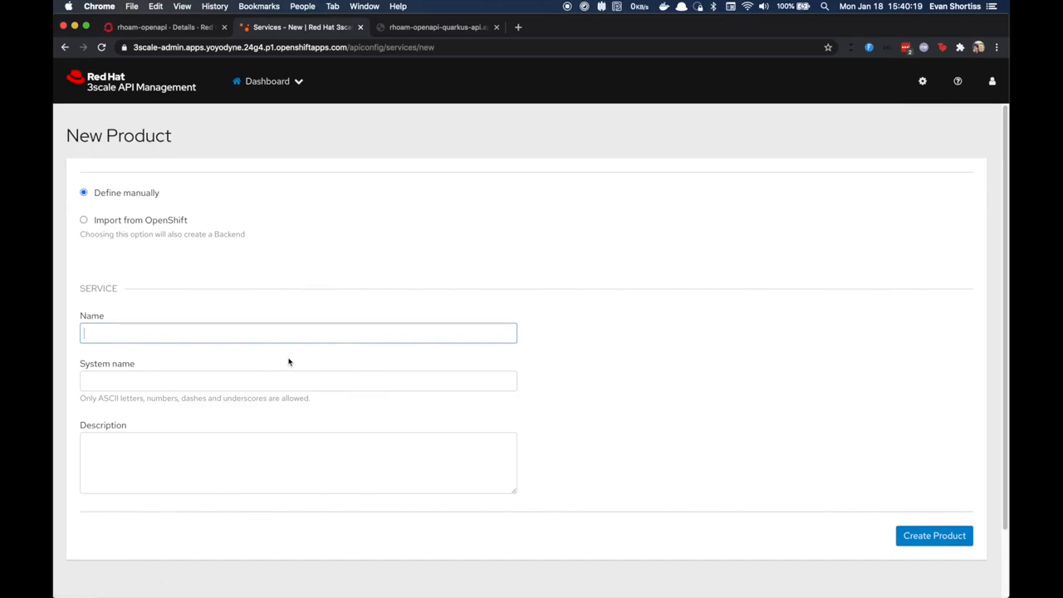
{"action": "mouse_move", "coordinate": [131, 221]}
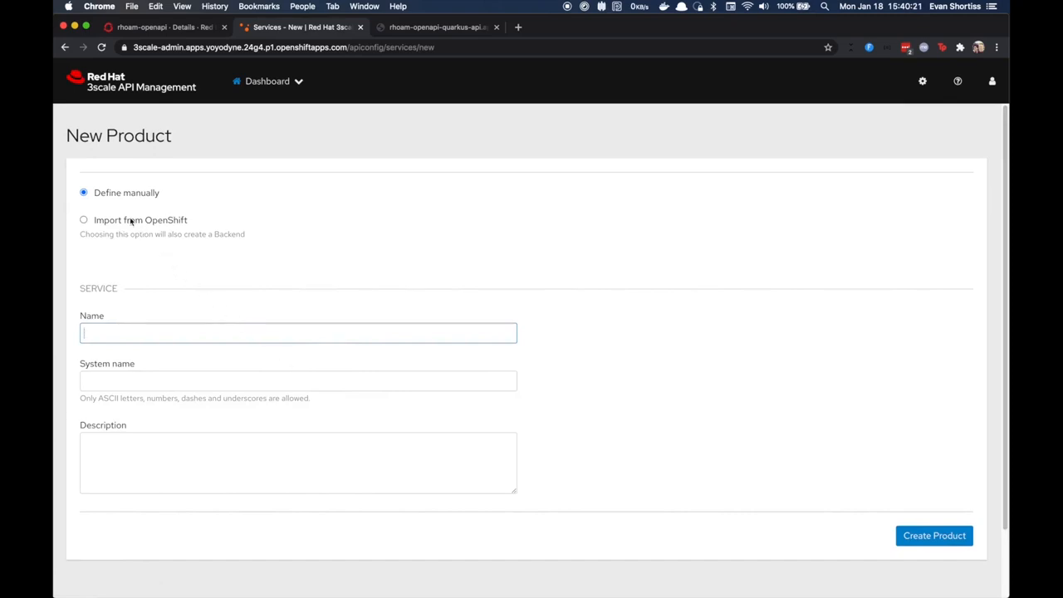
{"action": "left_click", "coordinate": [83, 220]}
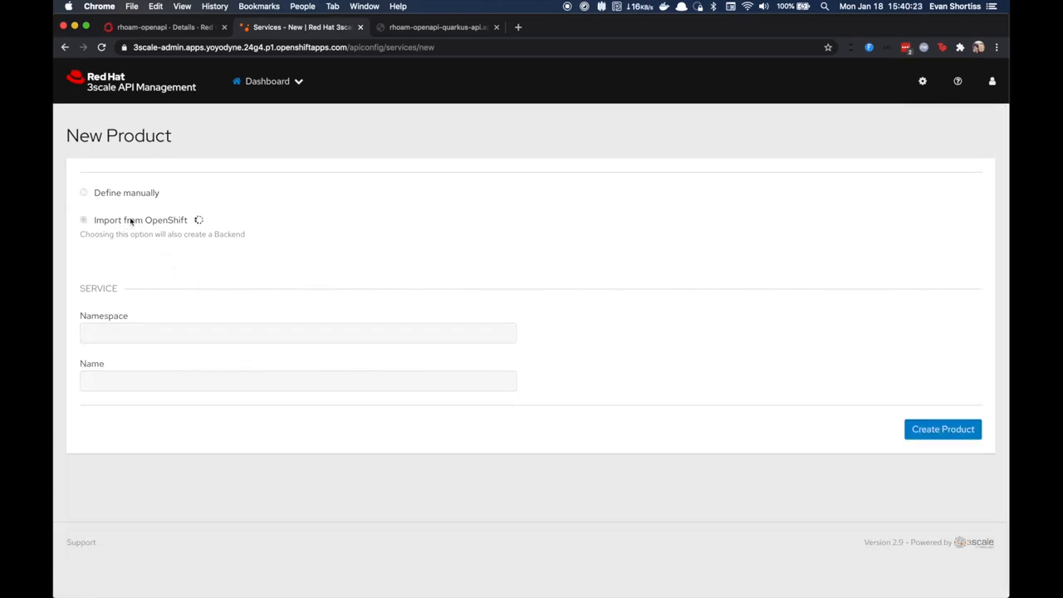
{"action": "left_click", "coordinate": [83, 219]}
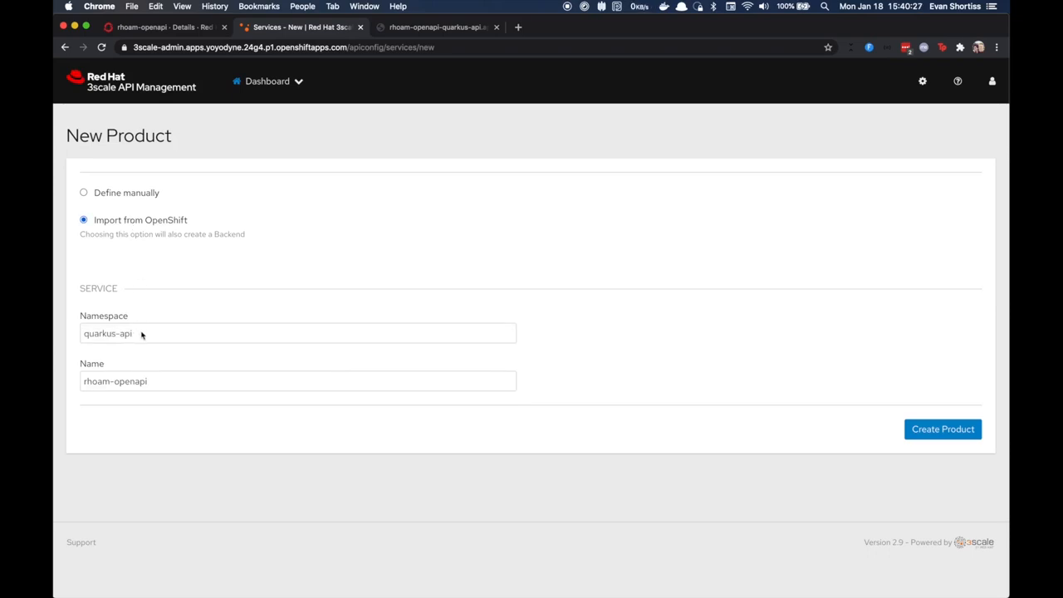
{"action": "mouse_move", "coordinate": [942, 429]}
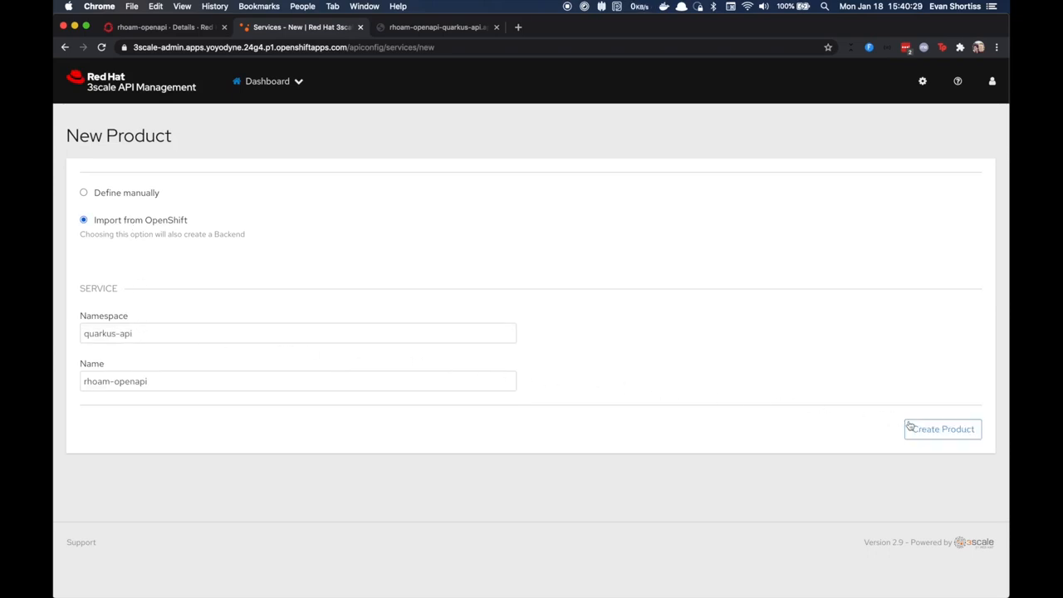
{"action": "left_click", "coordinate": [941, 429]}
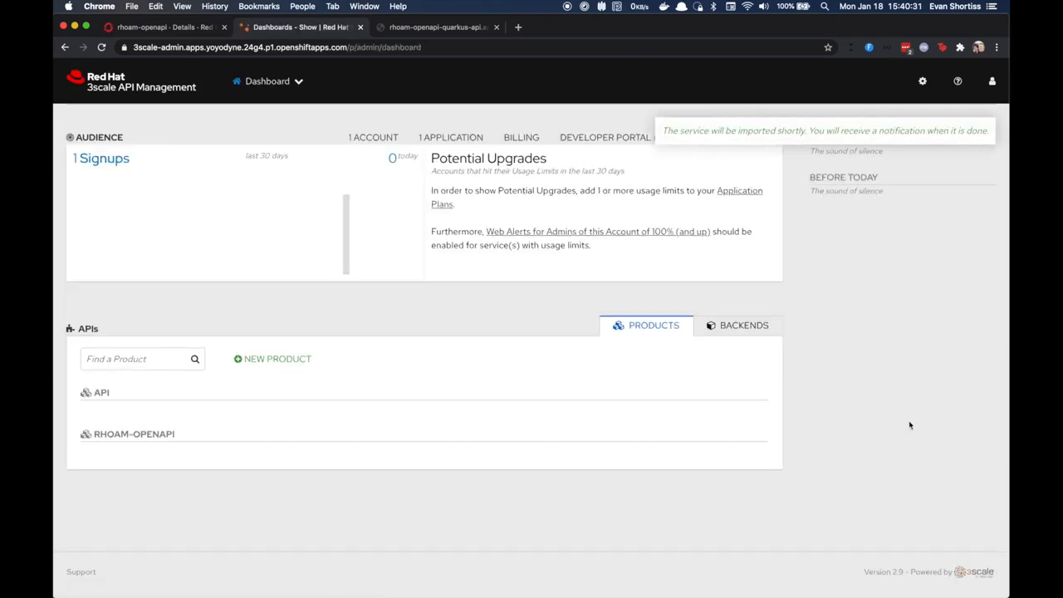
{"action": "mouse_move", "coordinate": [900, 425]}
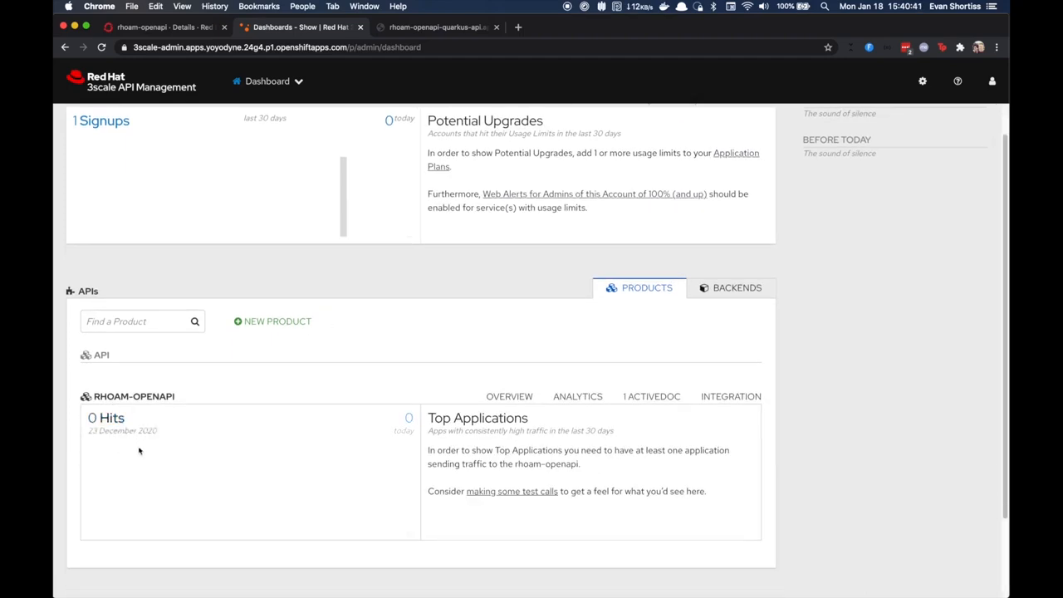
Preview the rhoam-openapi ActiveDoc, then scroll through its Integration > Configuration page
{"action": "left_click", "coordinate": [652, 396]}
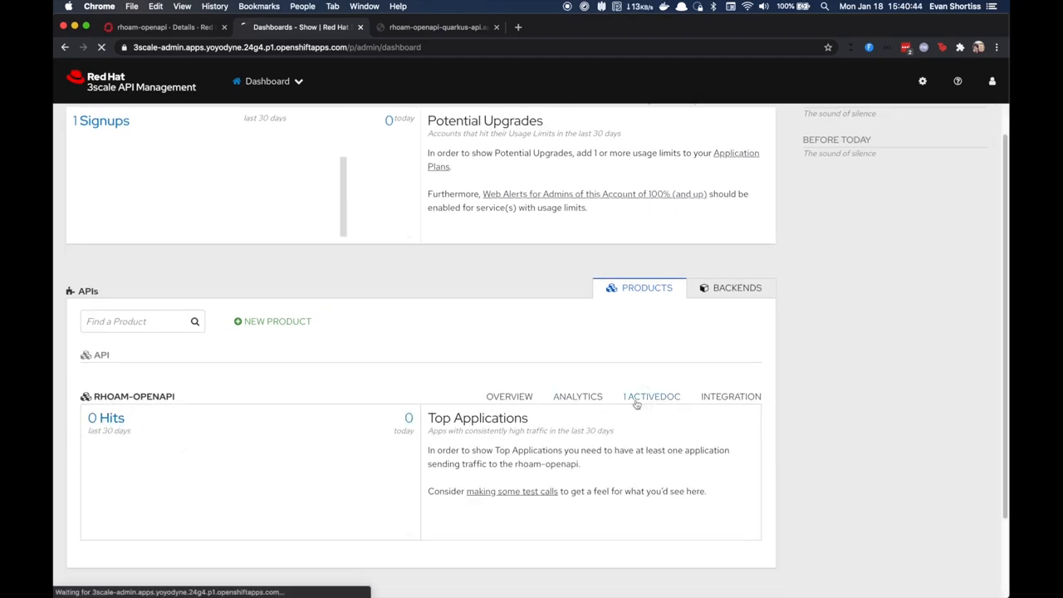
{"action": "left_click", "coordinate": [652, 396]}
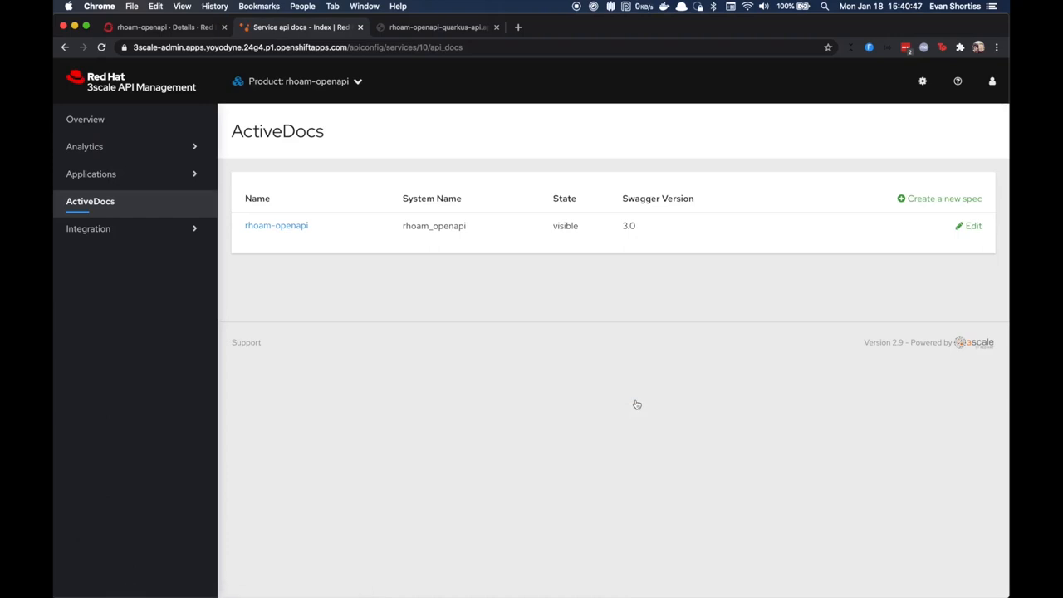
{"action": "mouse_move", "coordinate": [276, 224]}
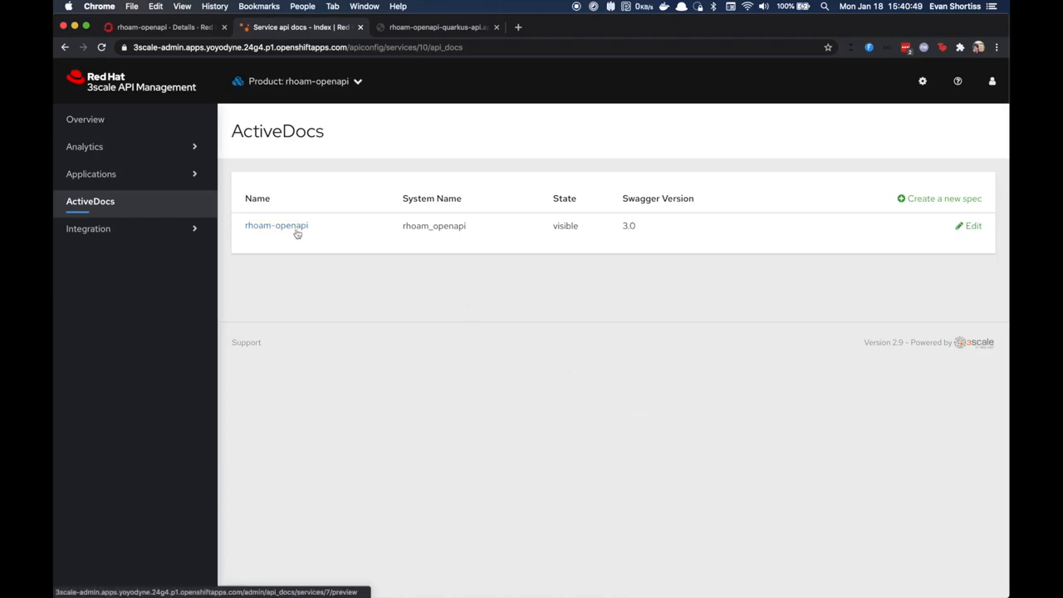
{"action": "left_click", "coordinate": [275, 225]}
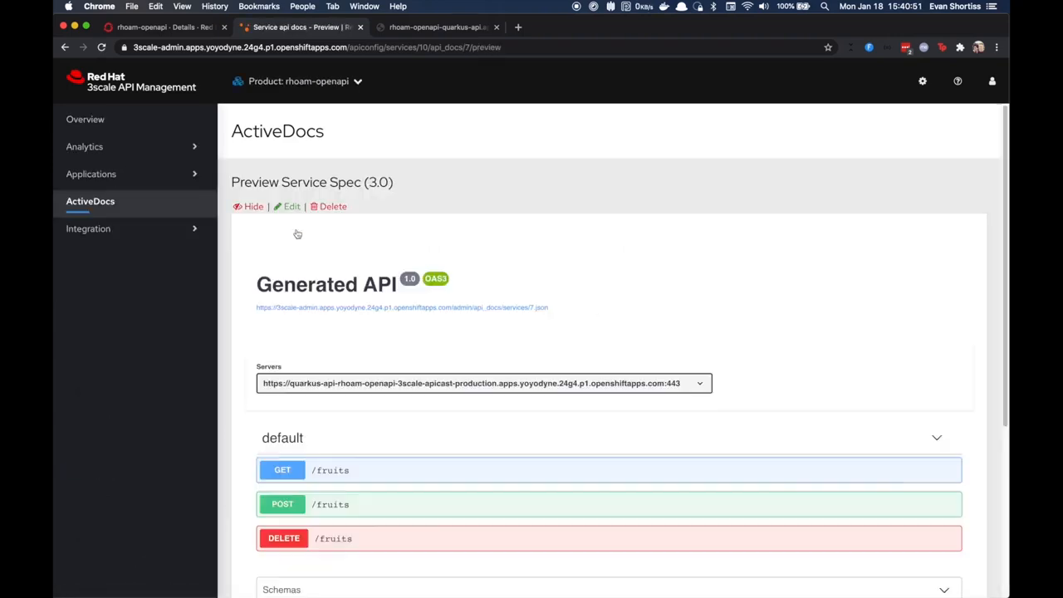
{"action": "mouse_move", "coordinate": [149, 181]}
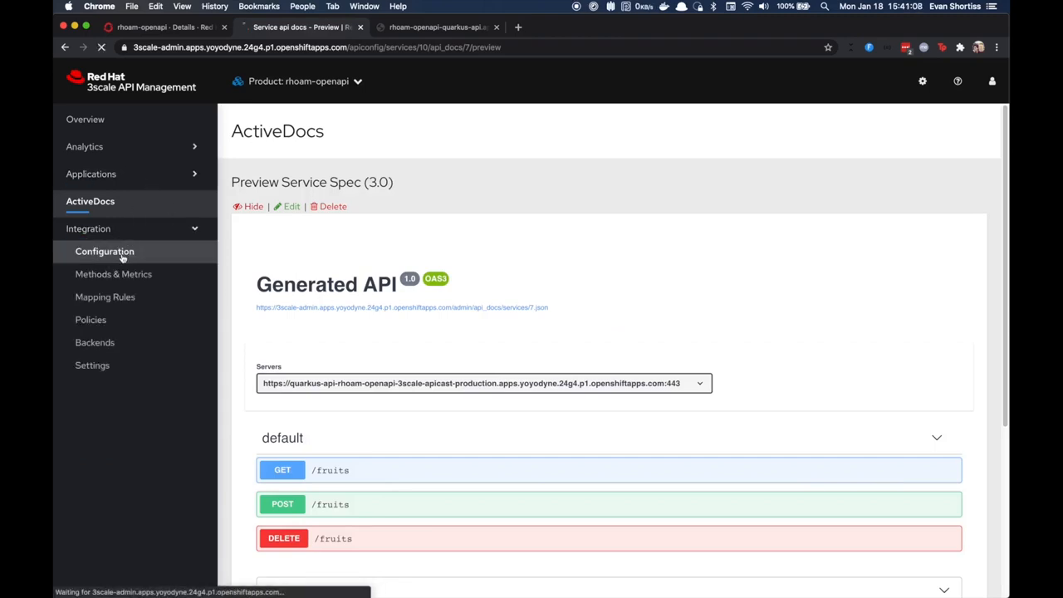
{"action": "left_click", "coordinate": [104, 251]}
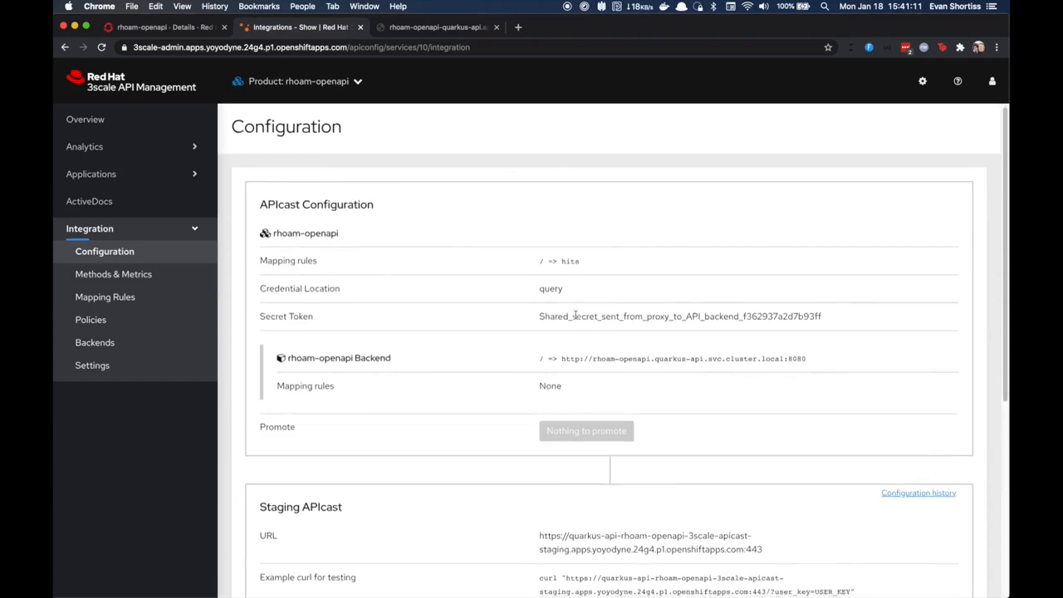
{"action": "scroll", "scroll_direction": "down", "scroll_amount": 3}
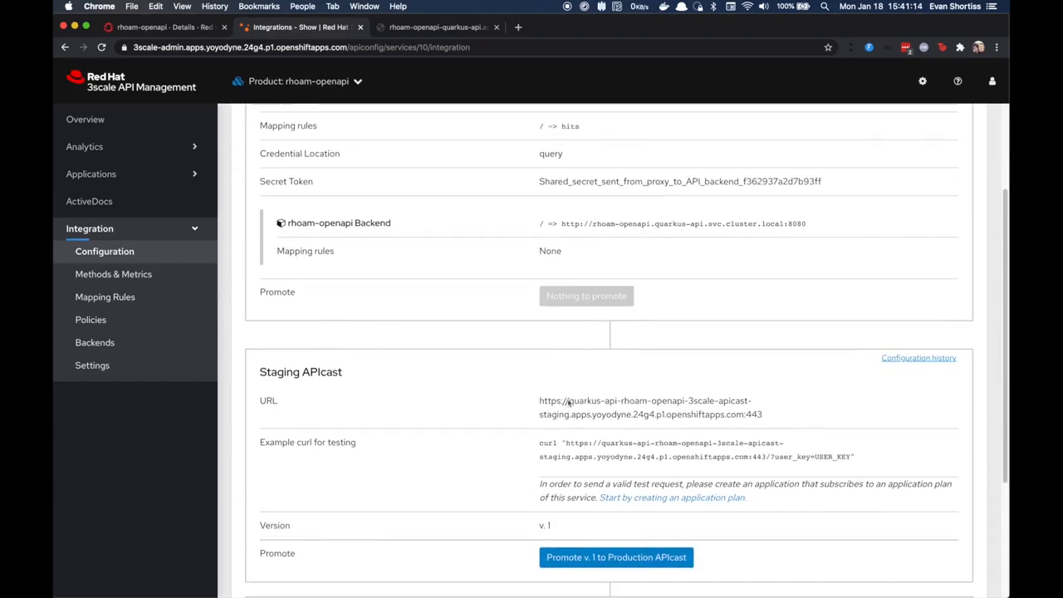
{"action": "mouse_move", "coordinate": [652, 499]}
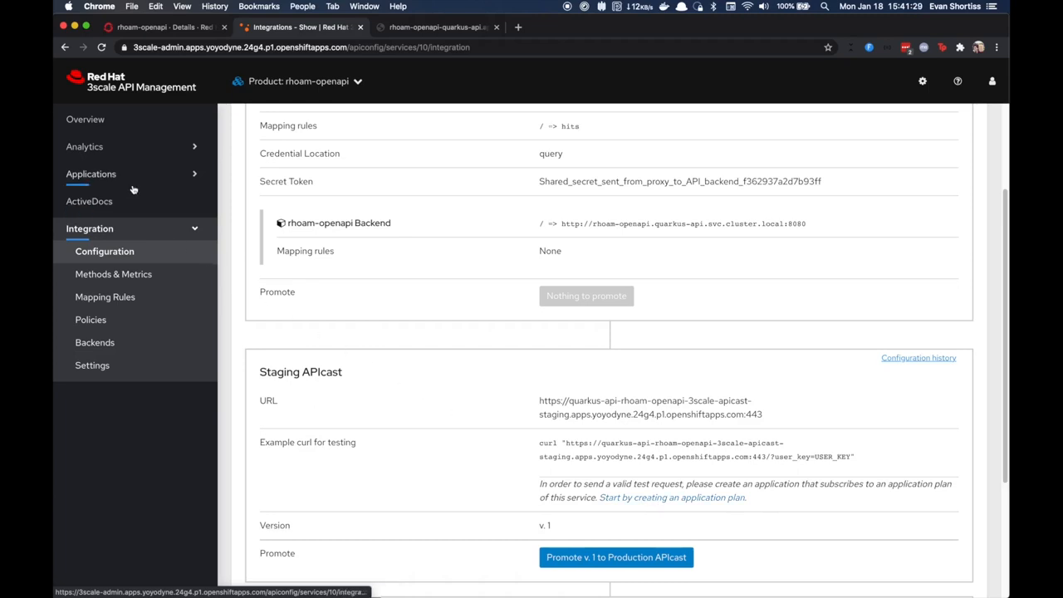
Create the 'RHOAM Test Plan' application plan with system name rhoam-test-plan
{"action": "left_click", "coordinate": [91, 174]}
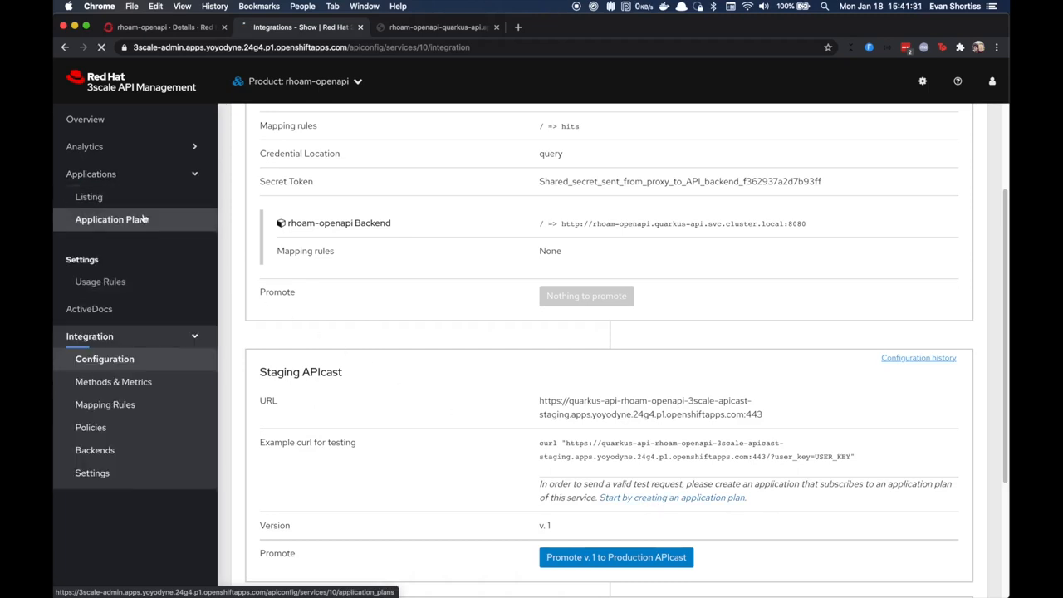
{"action": "left_click", "coordinate": [111, 219]}
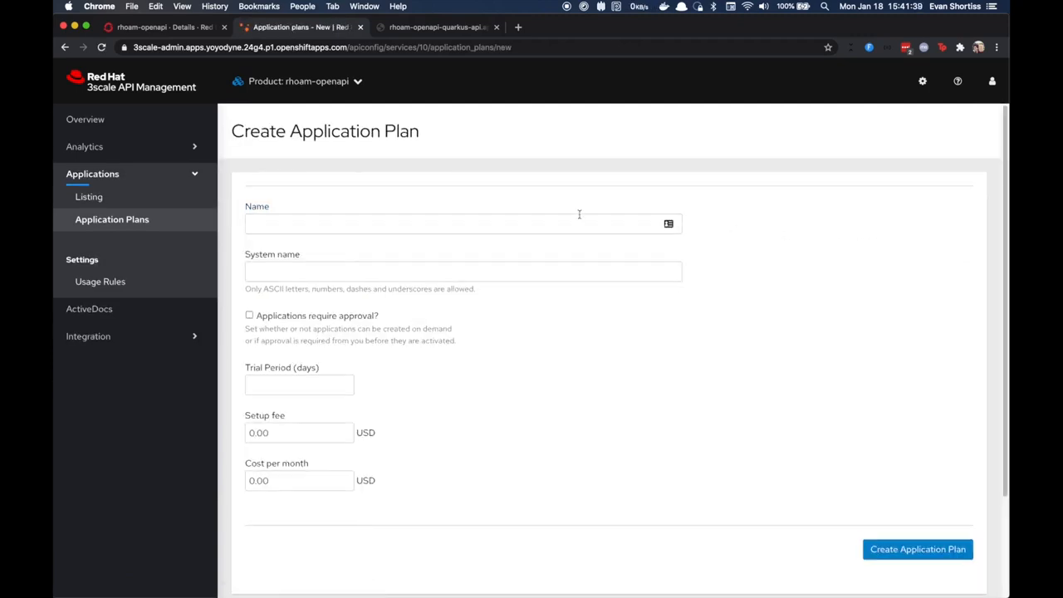
{"action": "left_click", "coordinate": [463, 271]}
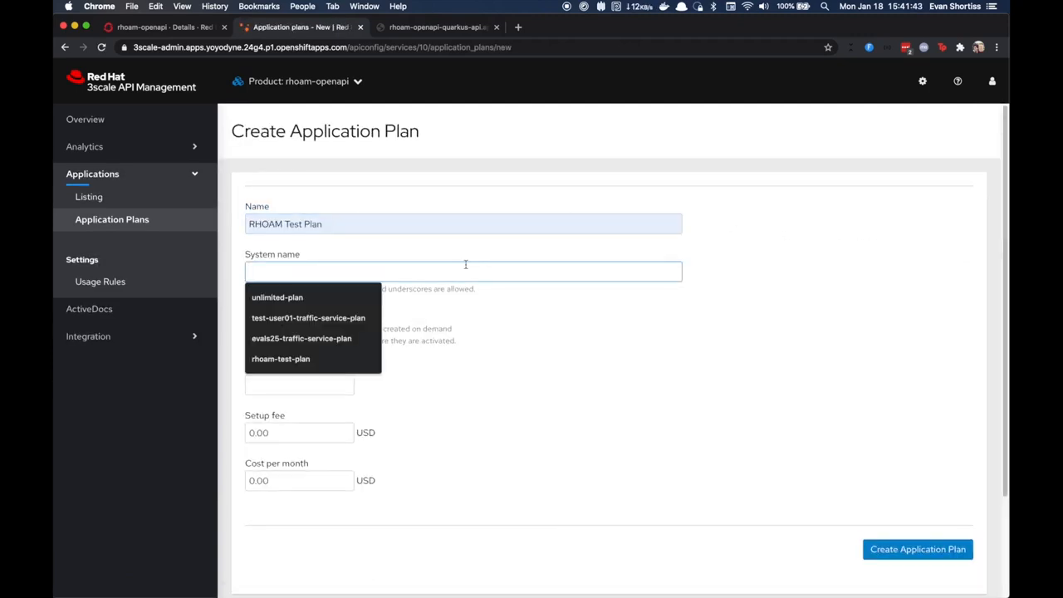
{"action": "left_click", "coordinate": [281, 359]}
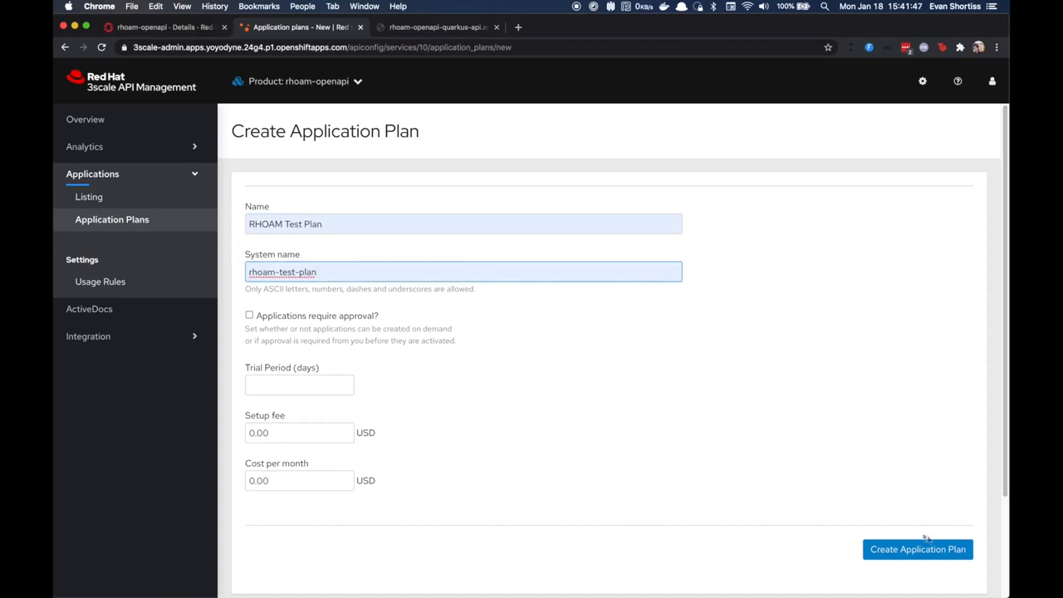
{"action": "left_click", "coordinate": [917, 549]}
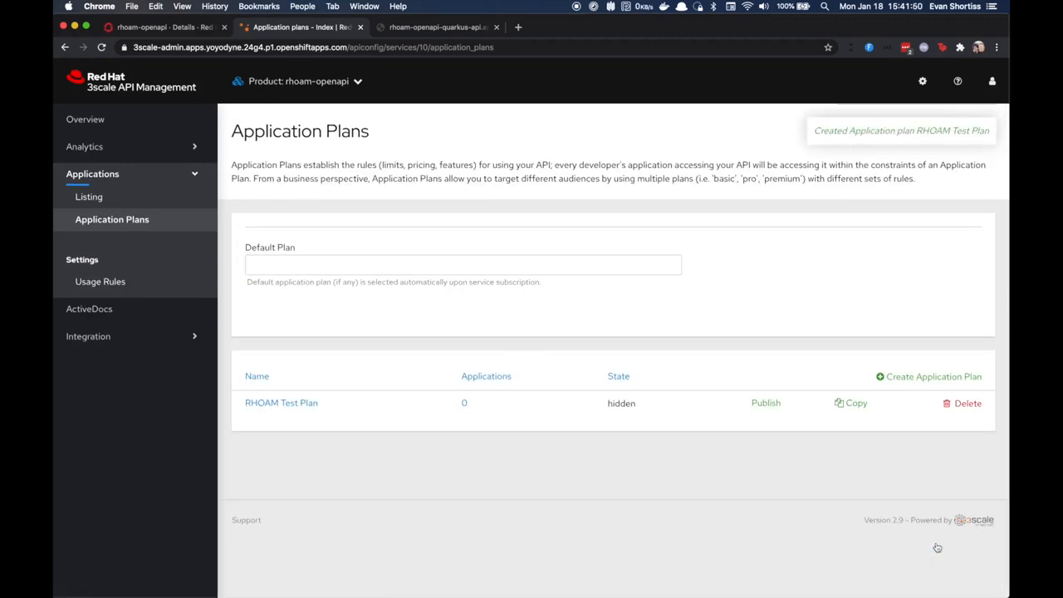
{"action": "mouse_move", "coordinate": [889, 500]}
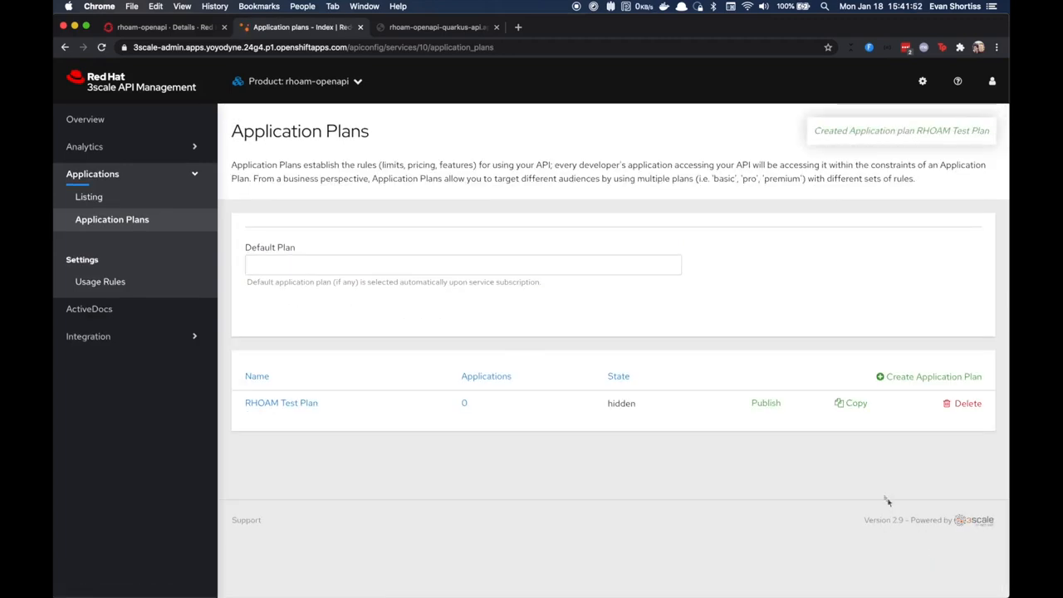
Publish the RHOAM Test Plan so developers can subscribe to it
{"action": "left_click", "coordinate": [765, 403]}
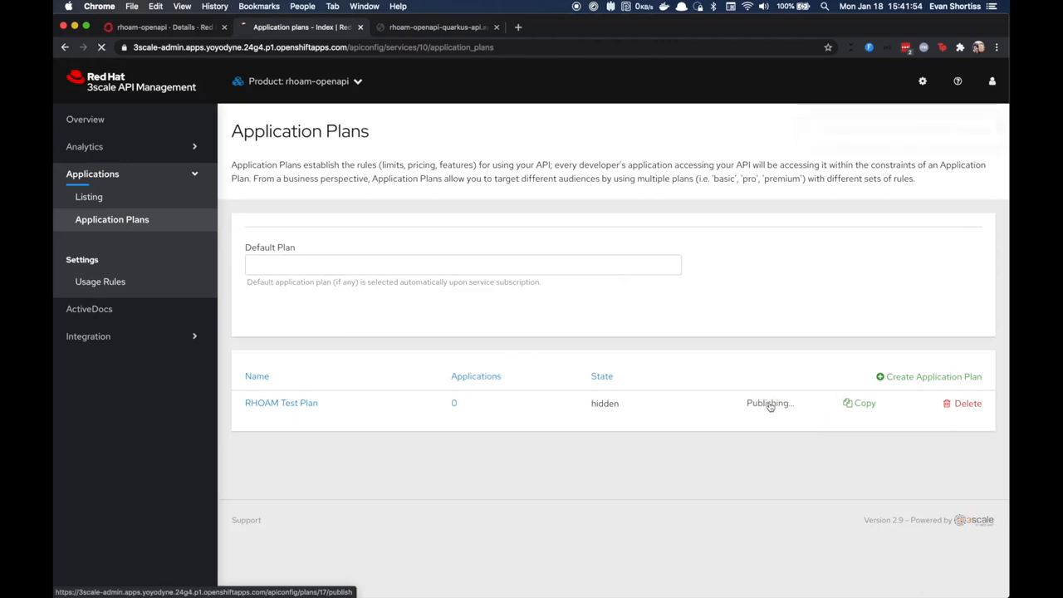
{"action": "left_click", "coordinate": [768, 403]}
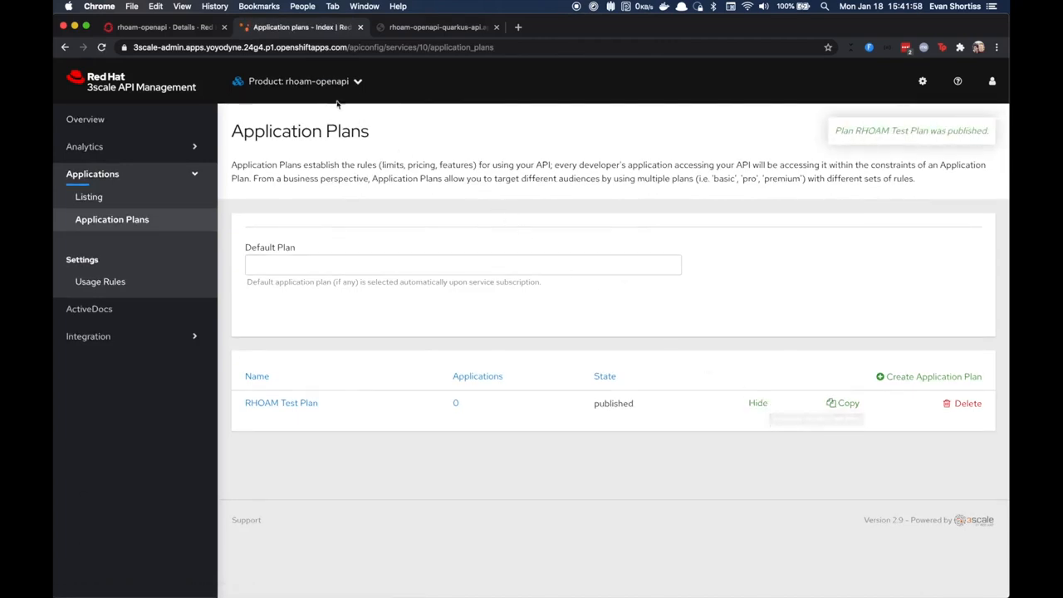
{"action": "left_click", "coordinate": [315, 80]}
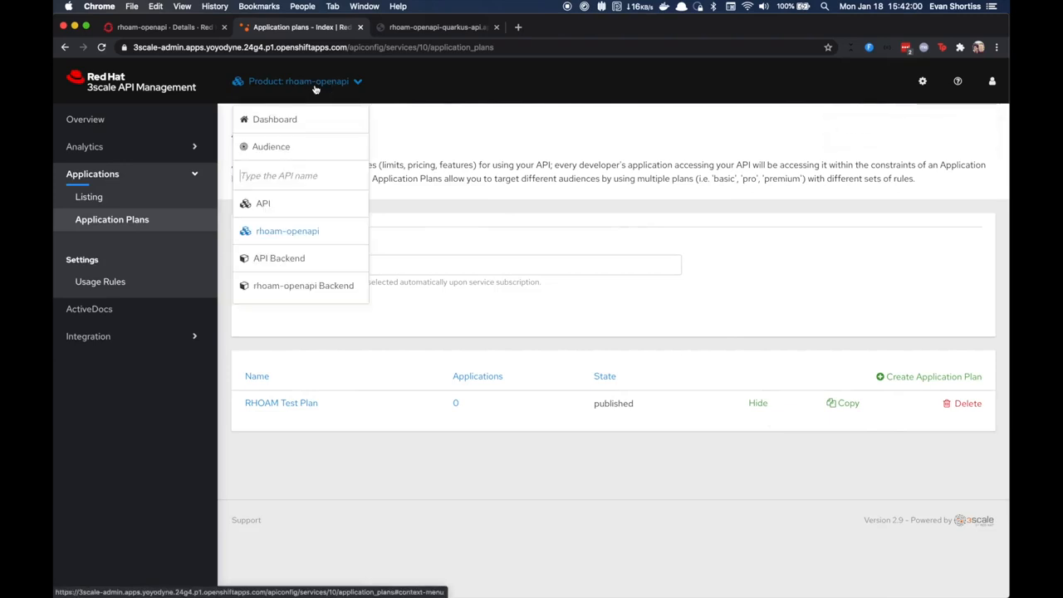
From the Developer account's applications list, start a new application
{"action": "left_click", "coordinate": [271, 146]}
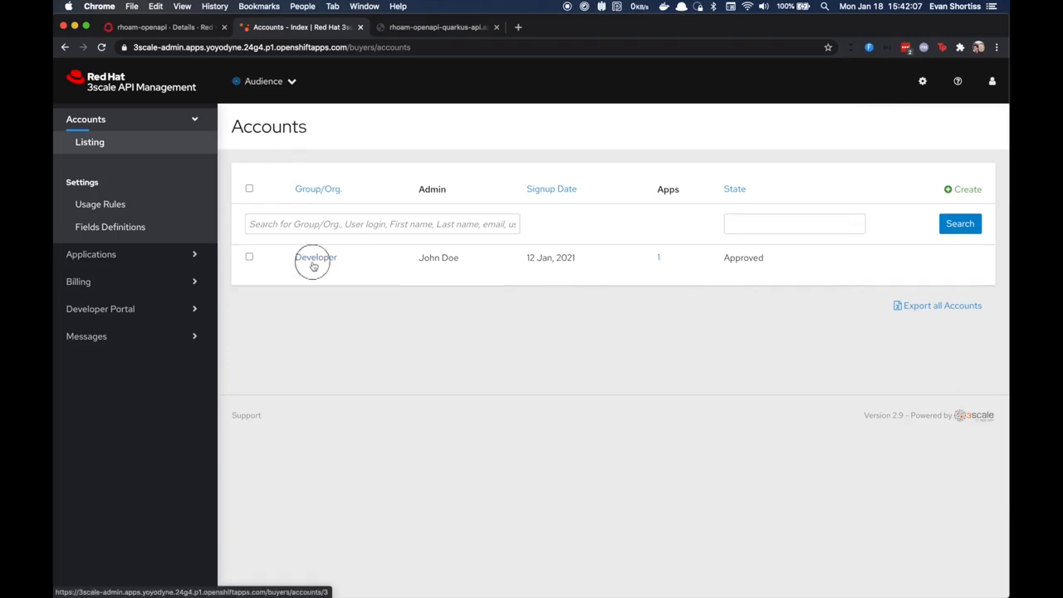
{"action": "left_click", "coordinate": [315, 257]}
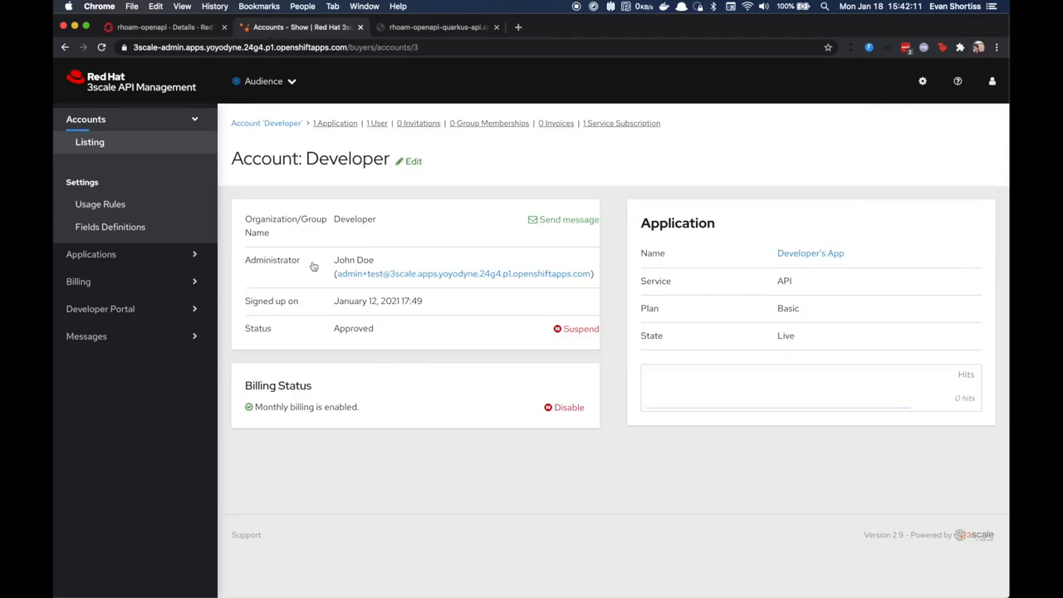
{"action": "left_click", "coordinate": [335, 123]}
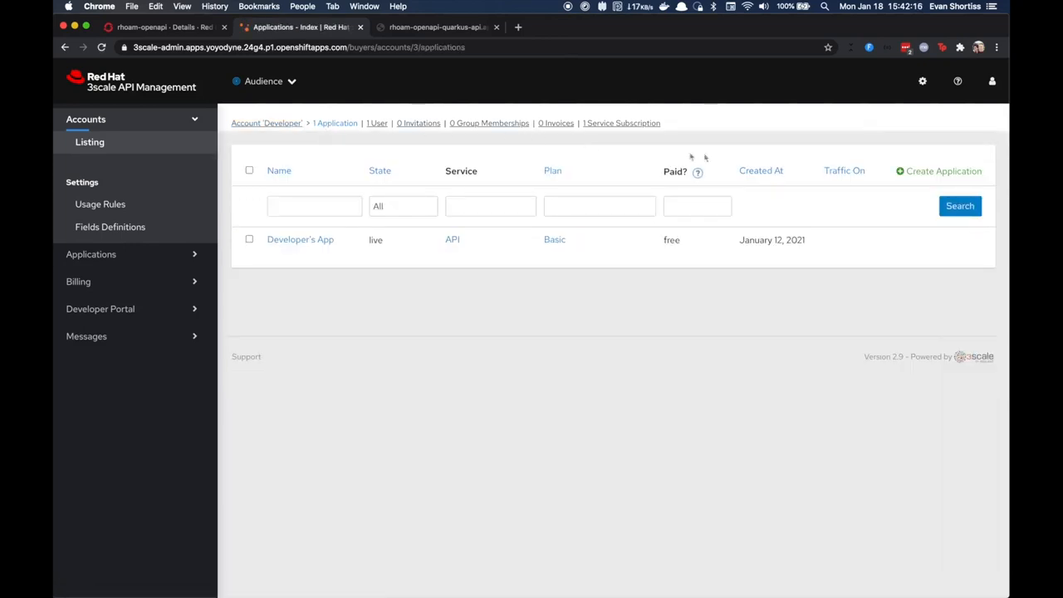
{"action": "left_click", "coordinate": [942, 170]}
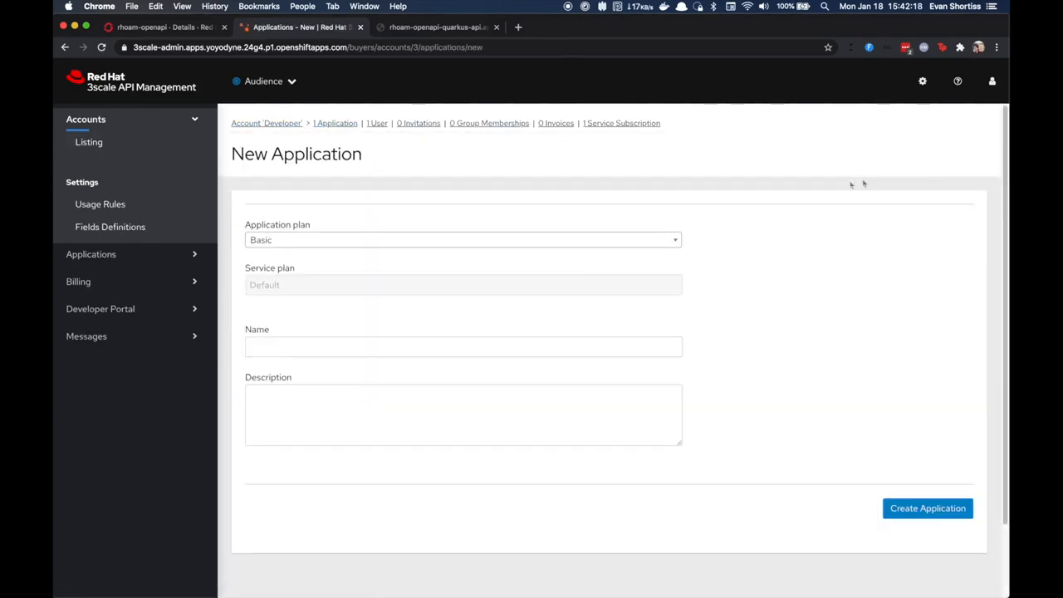
{"action": "mouse_move", "coordinate": [419, 245]}
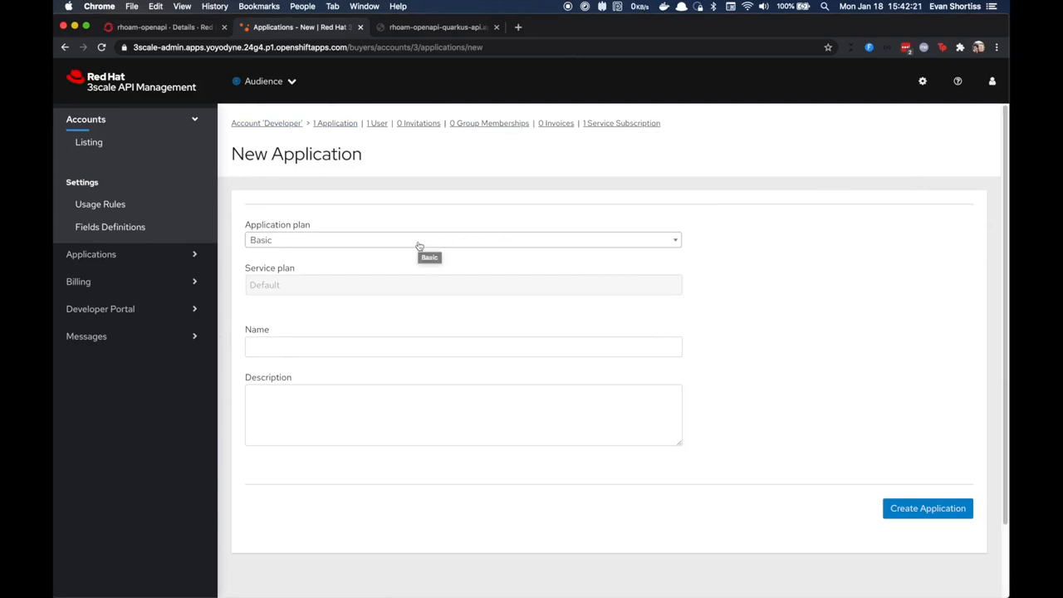
Create RHOAM Test Application on the RHOAM Test Plan and view the rhoam-openapi overview
{"action": "left_click", "coordinate": [462, 240]}
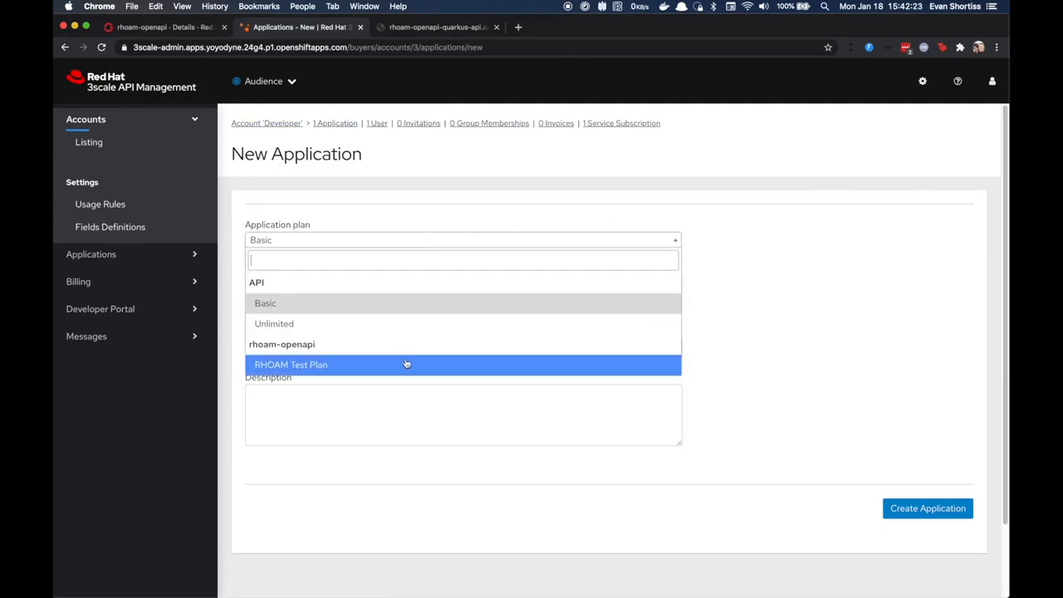
{"action": "left_click", "coordinate": [291, 364]}
{"action": "type", "text": "Test application plan for Quarkus API"}
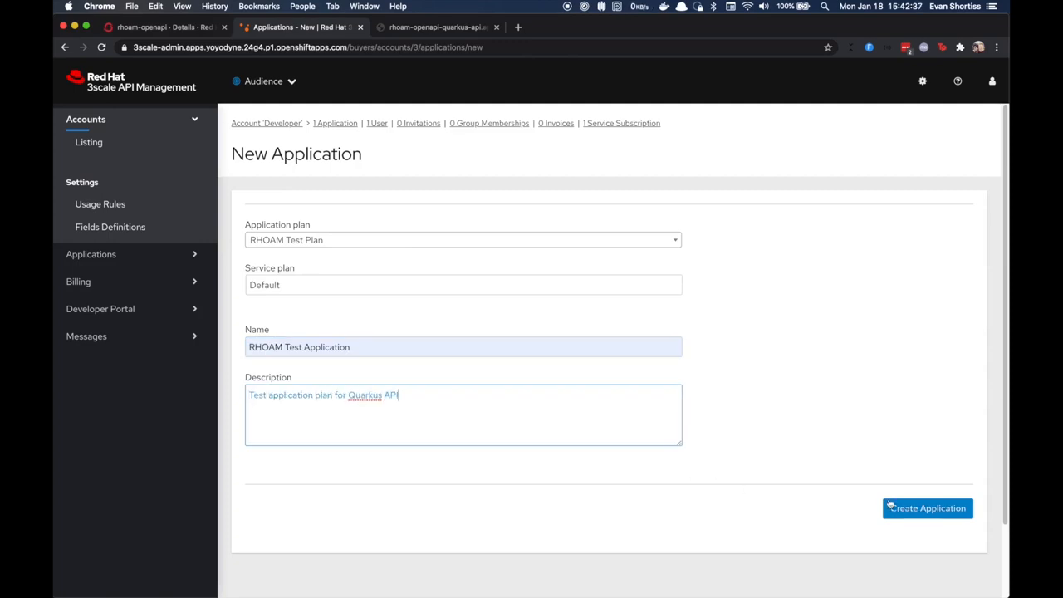
{"action": "left_click", "coordinate": [926, 507]}
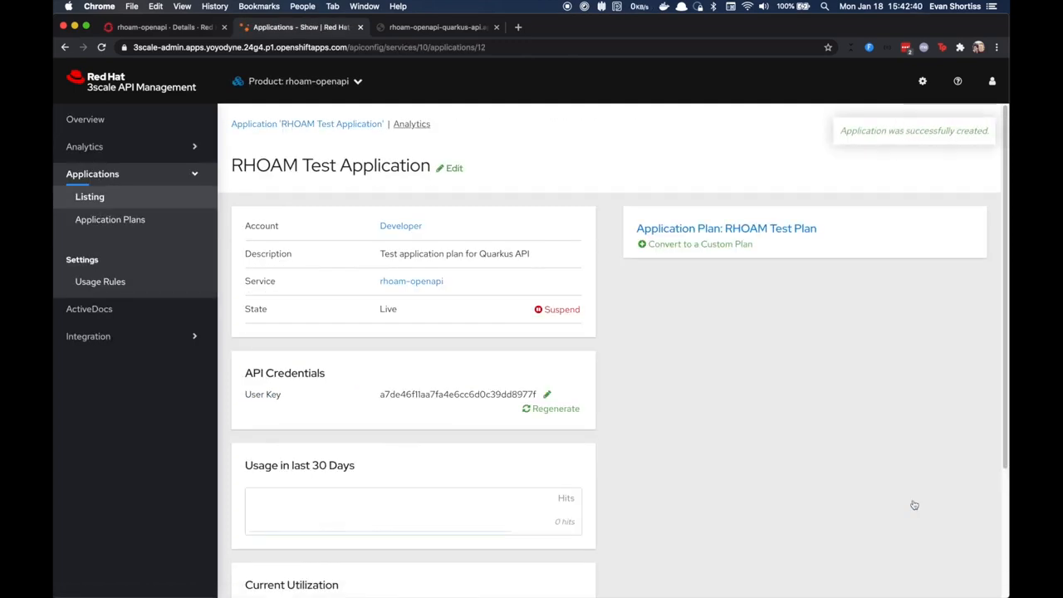
{"action": "scroll", "scroll_direction": "down", "scroll_amount": 3}
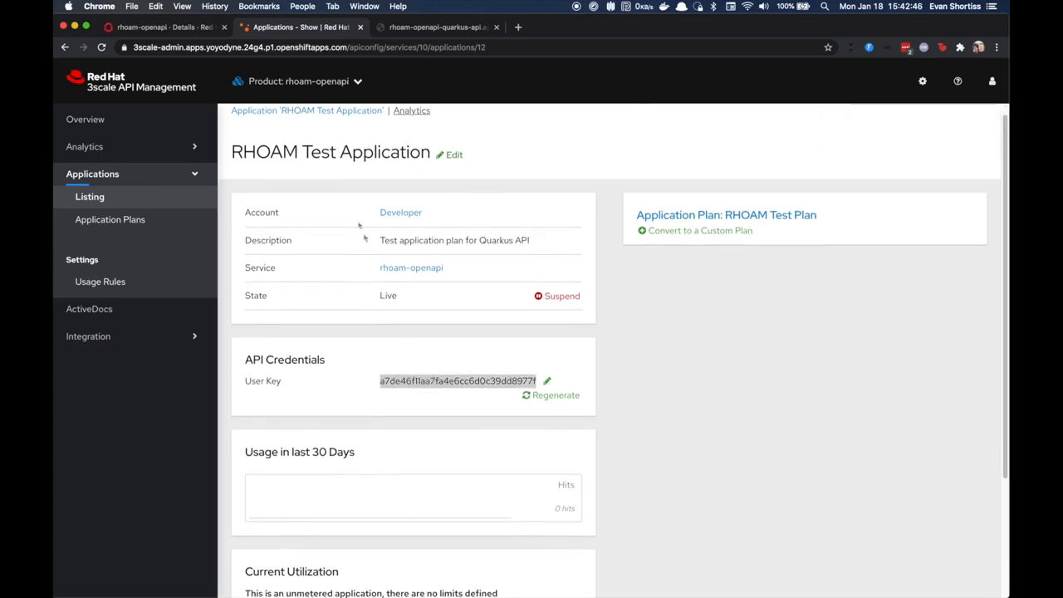
{"action": "left_click", "coordinate": [299, 81]}
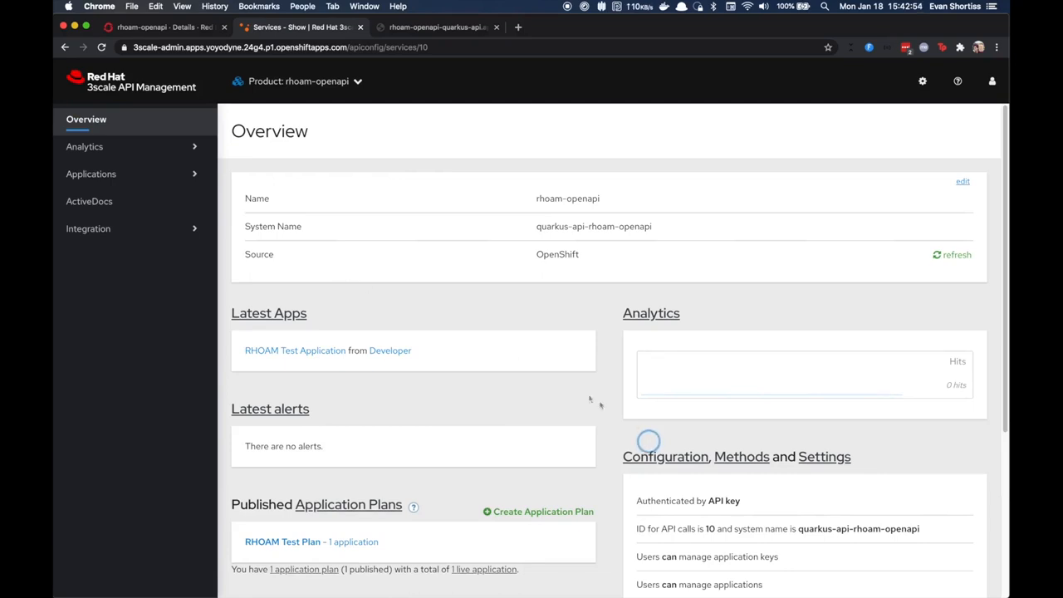
Copy the Staging APIcast example curl URL with the user key into a new tab
{"action": "left_click", "coordinate": [665, 457]}
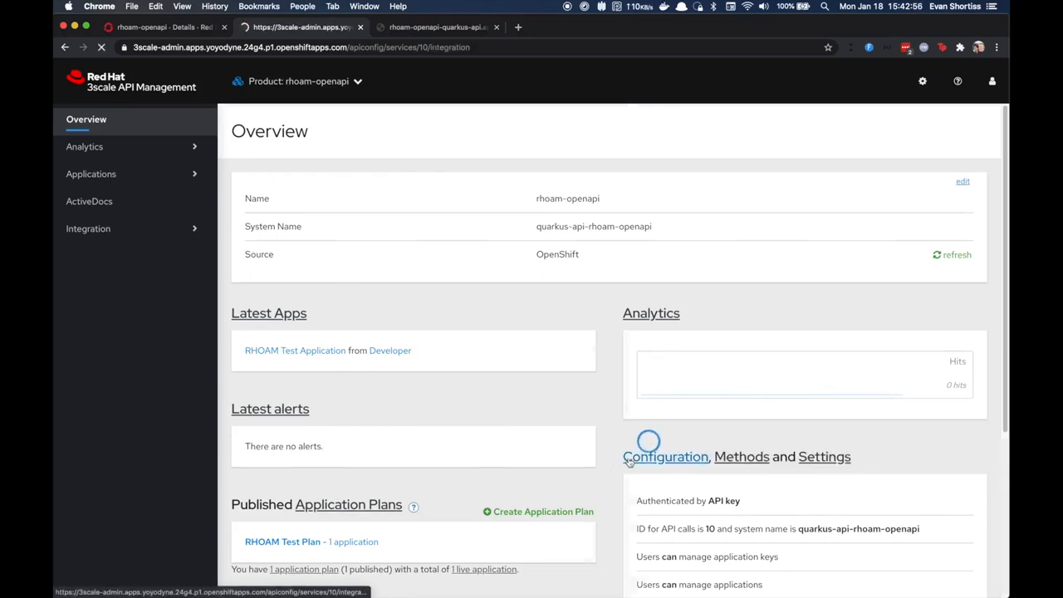
{"action": "left_click", "coordinate": [665, 457]}
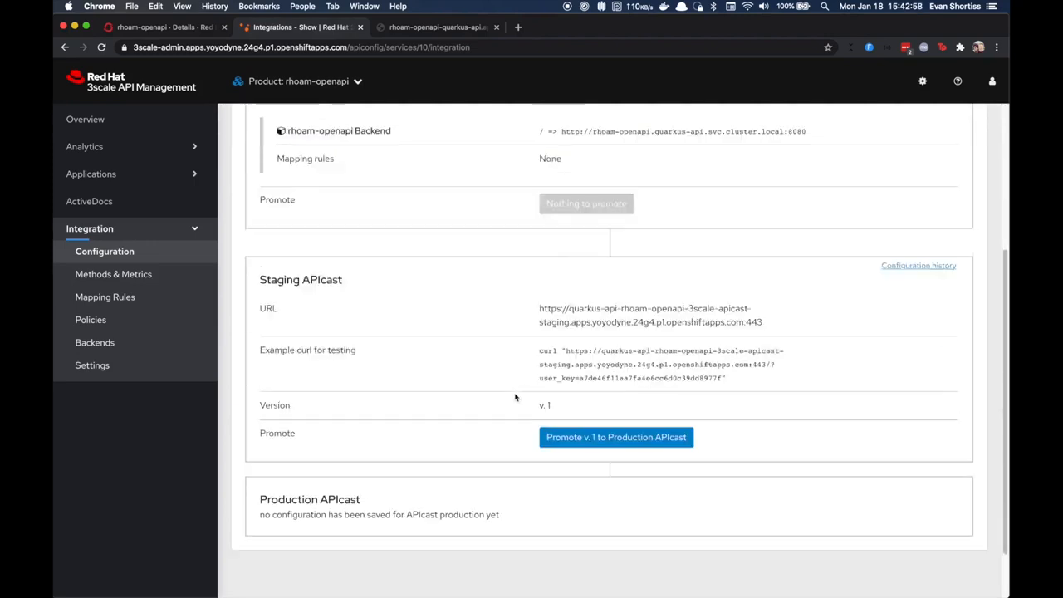
{"action": "scroll", "scroll_direction": "down", "scroll_amount": 3}
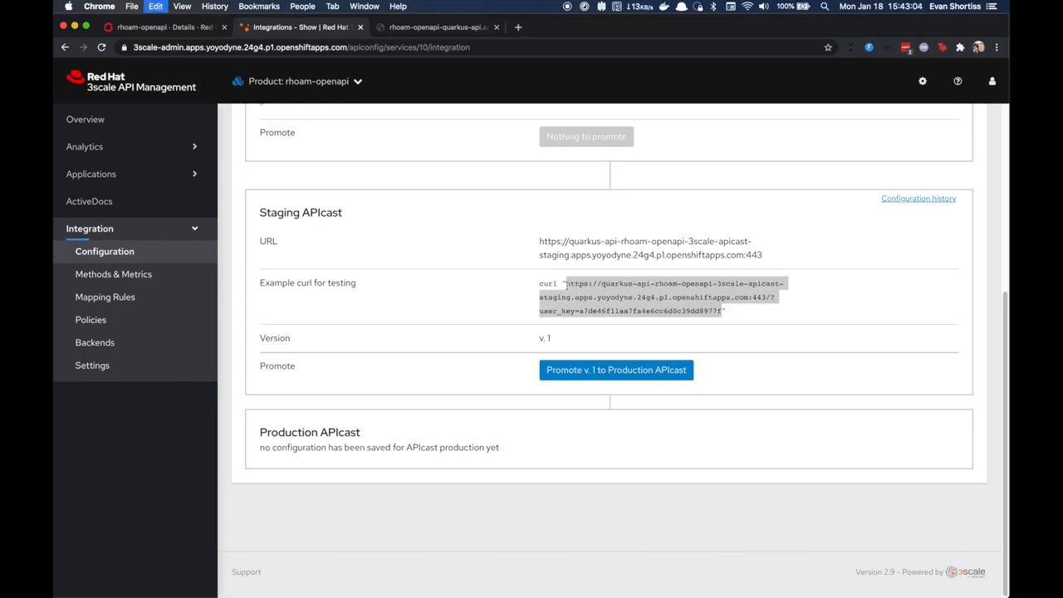
{"action": "left_click", "coordinate": [608, 26]}
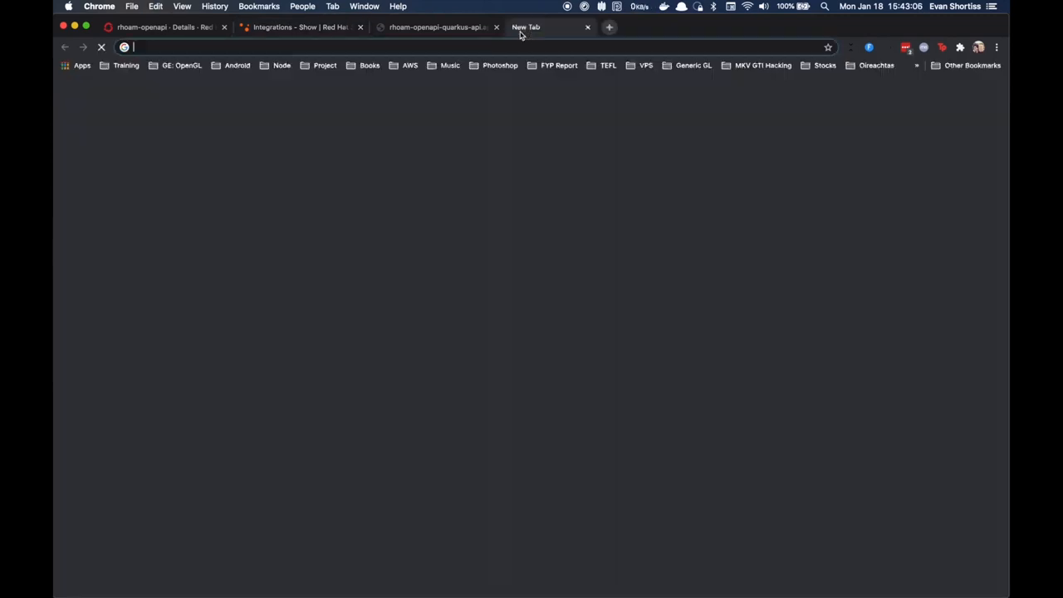
Load the pasted staging APIcast URL with the user key in Chrome
{"action": "type", "text": "https://quarkus-api-rhoam-openapi-3scale-apicast-staging.apps.yoyodyne.24g4.p1.openshiftapps.com:443/?user_key=a7de46f11aa7fa4e6cc6d0c39dd8977f"}
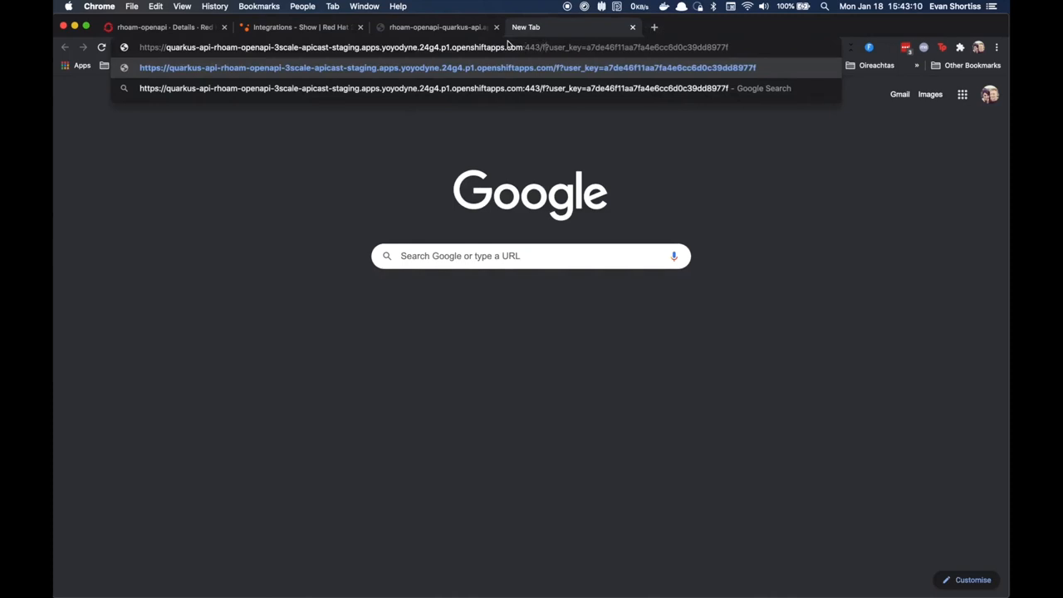
{"action": "key", "text": "Enter"}
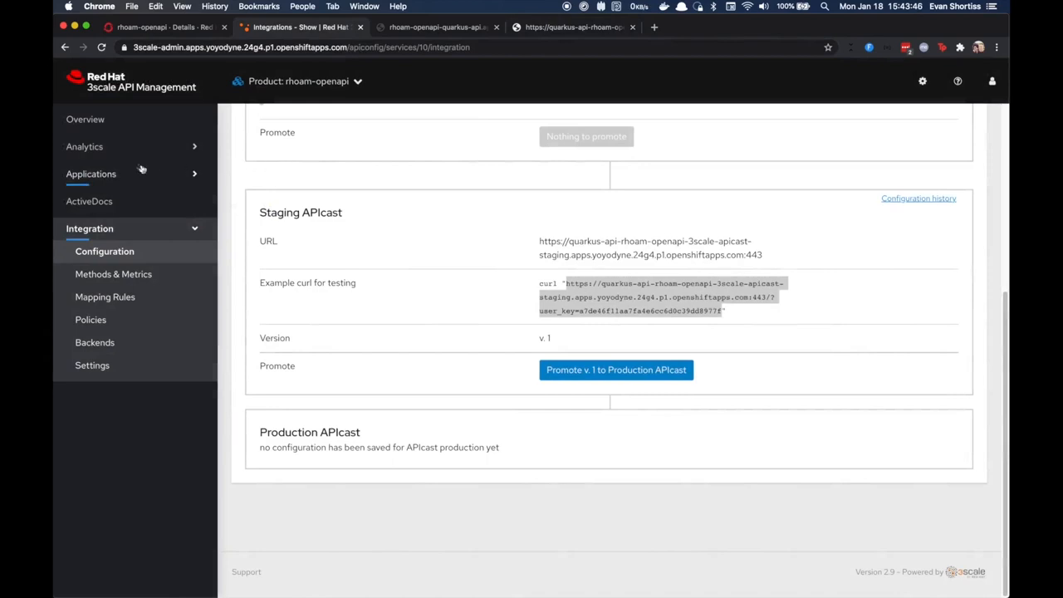
Check Analytics > Traffic for 3 hits, then return to the OpenAPI document tab
{"action": "left_click", "coordinate": [84, 146]}
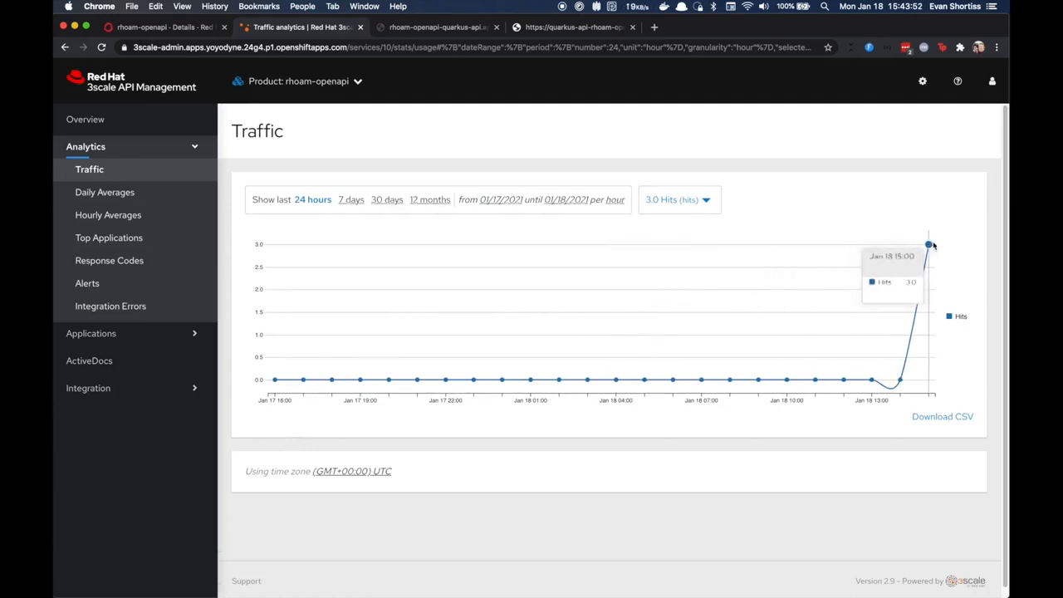
{"action": "mouse_move", "coordinate": [929, 243]}
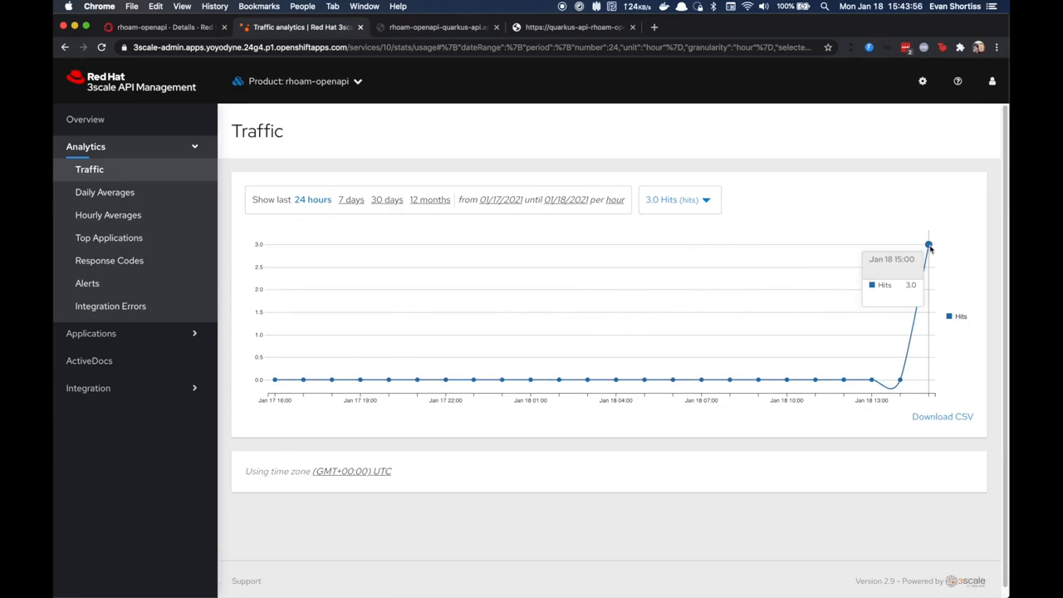
{"action": "left_click", "coordinate": [436, 26]}
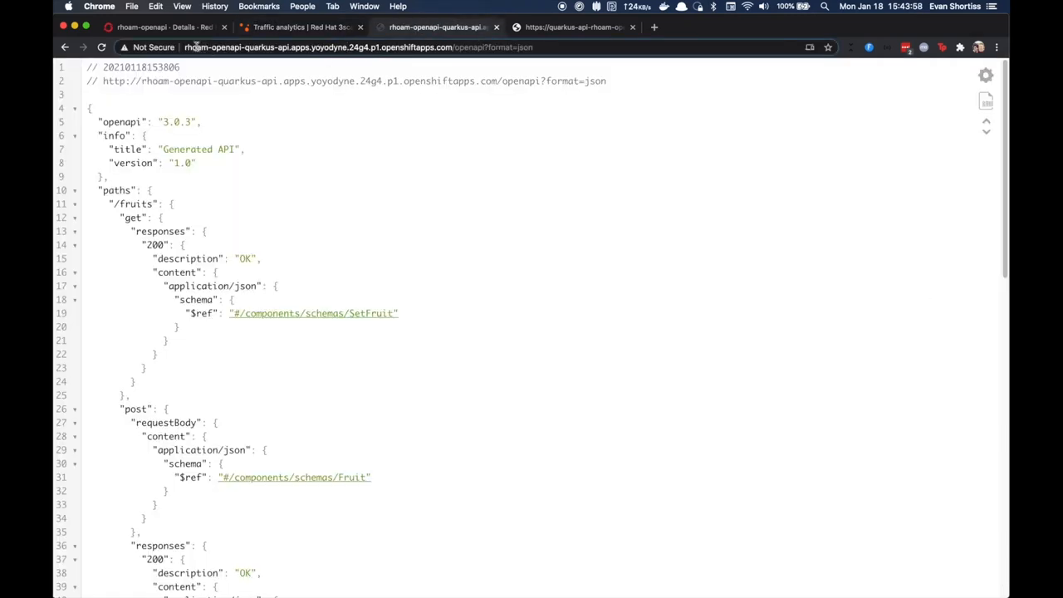
Switch from Chrome to the iTerm2 terminal
{"action": "left_click", "coordinate": [332, 47]}
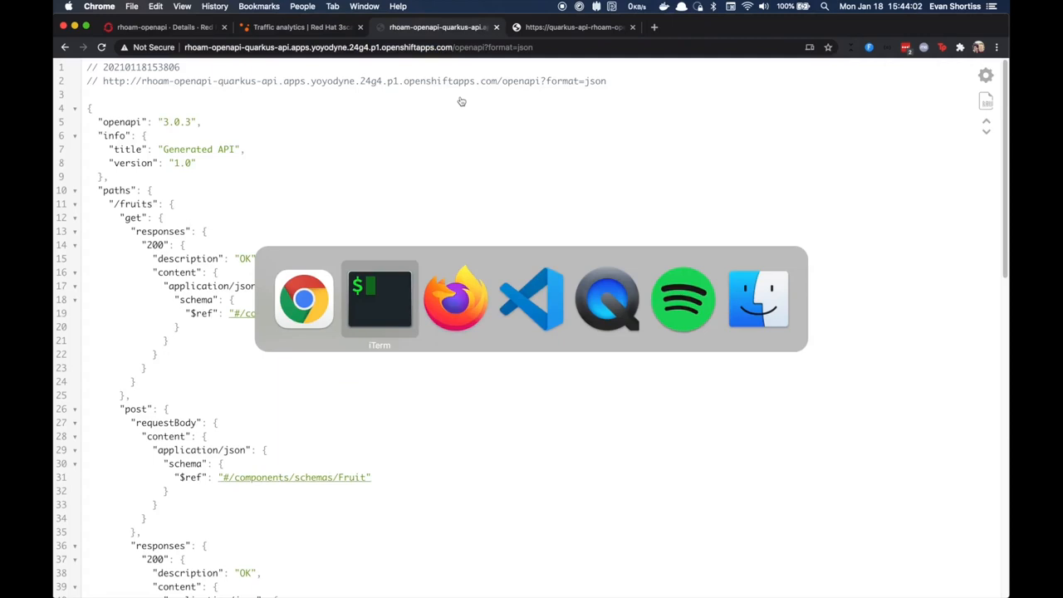
{"action": "left_click", "coordinate": [380, 299]}
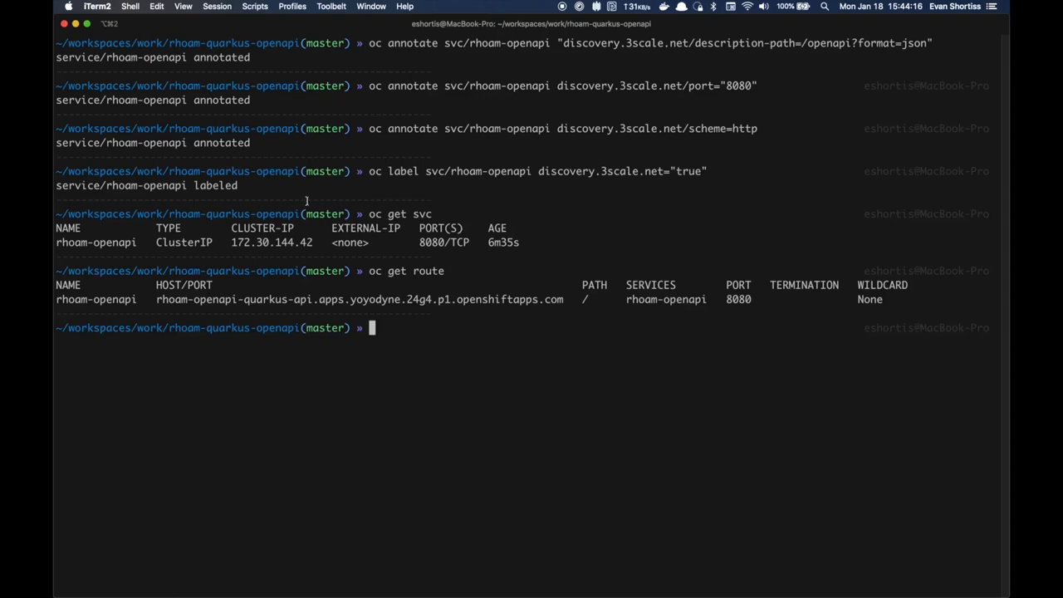
Select the rhoam-openapi route name and begin typing 'oc delete route'
{"action": "double_click", "coordinate": [96, 299]}
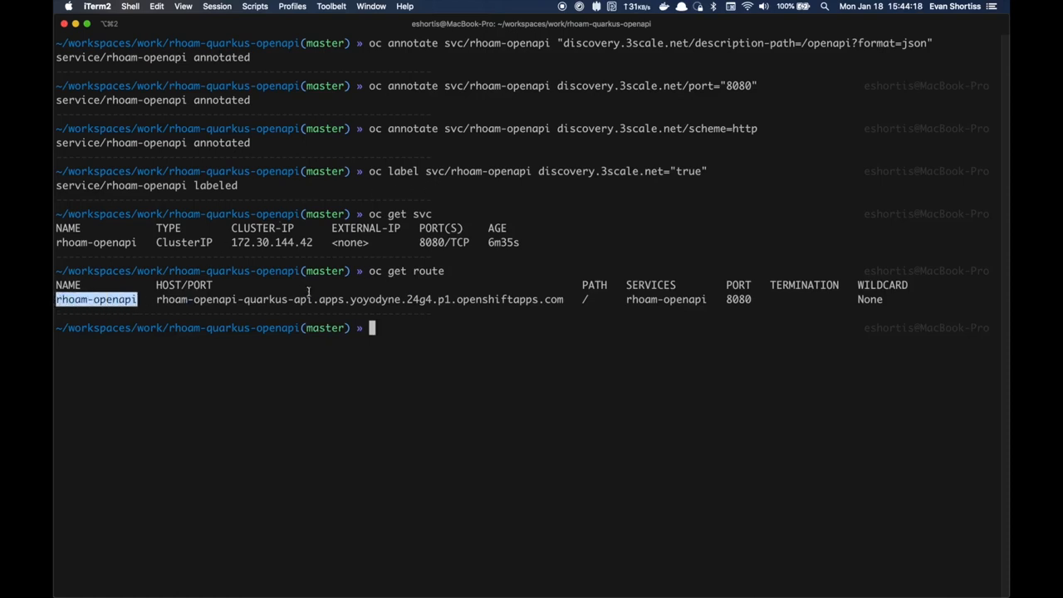
{"action": "type", "text": "oc"}
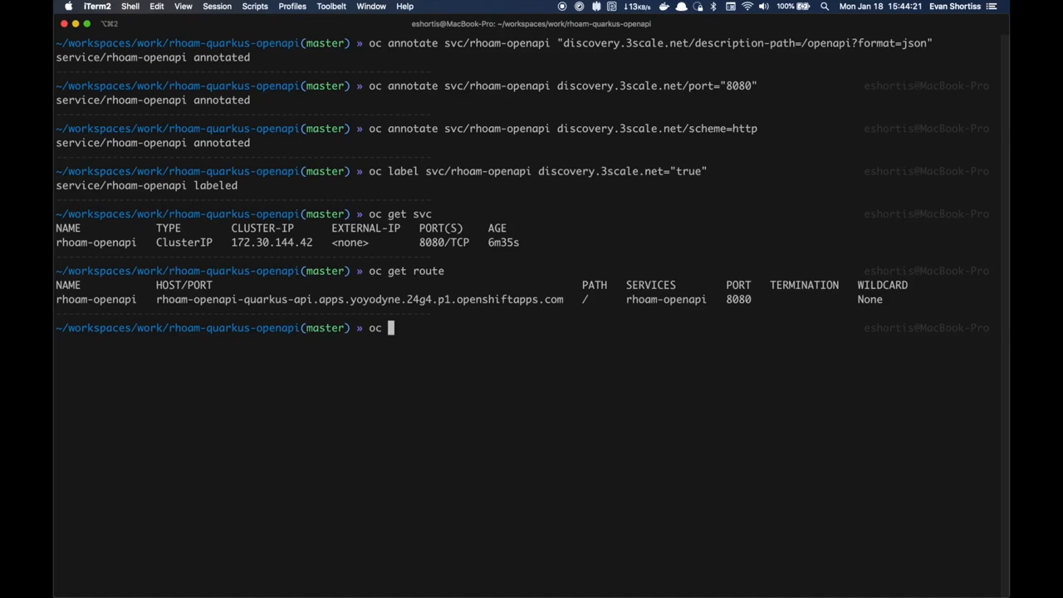
{"action": "type", "text": "delete rout"}
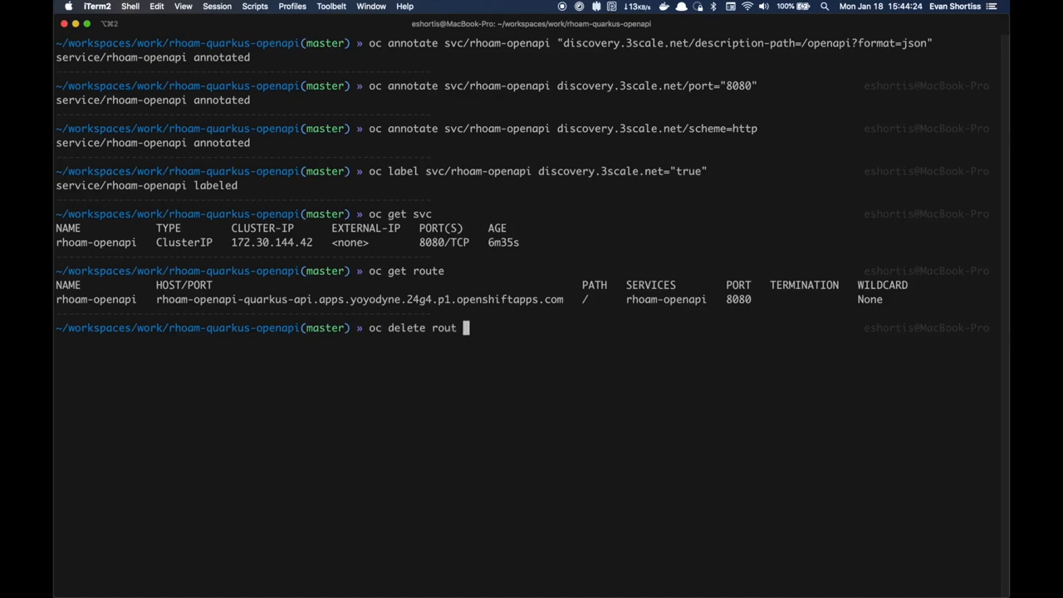